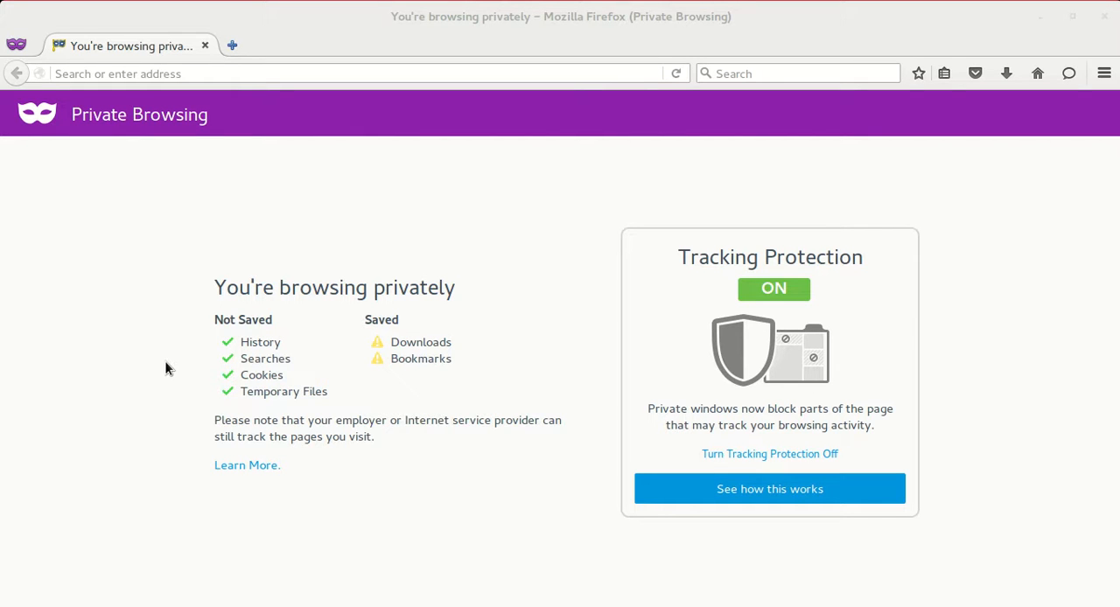
Step: Search Google for 'google chrome download' from the Firefox address bar
click(259, 73)
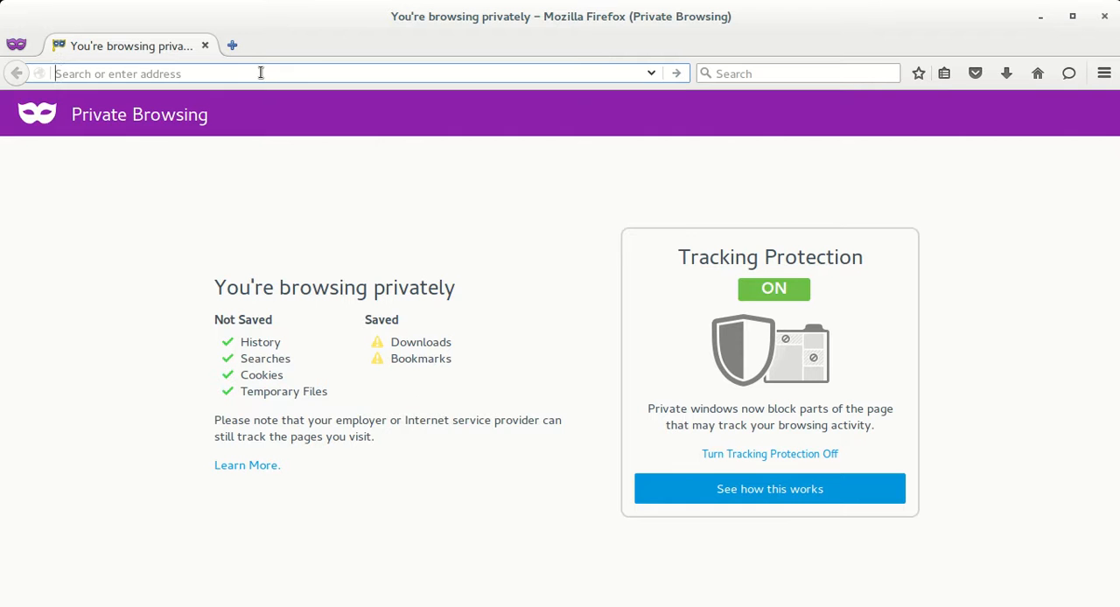
text(google chrome o)
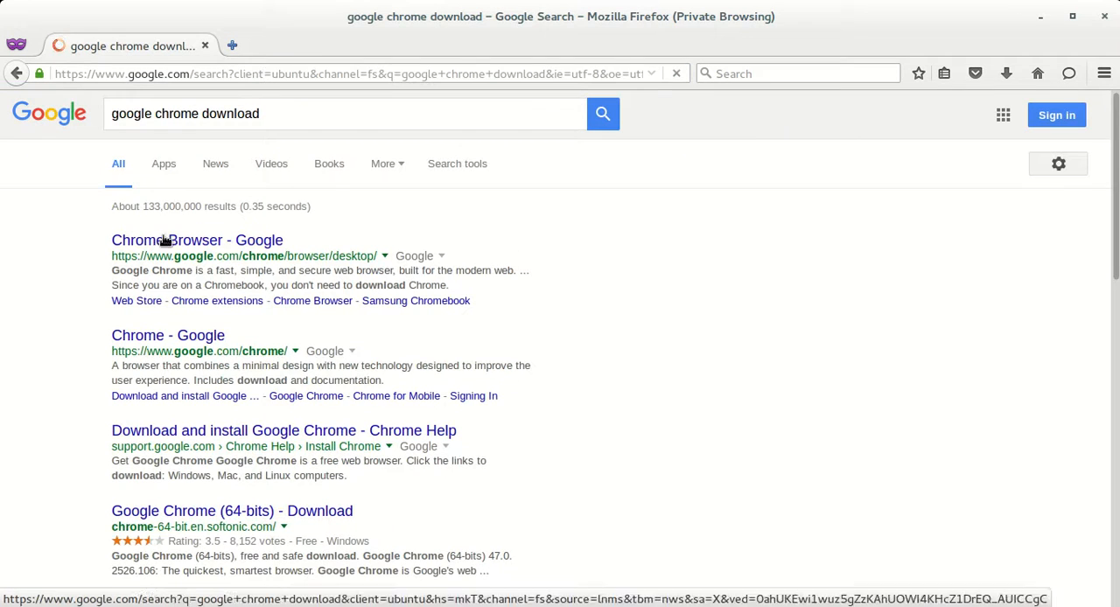
Step: Follow the Chrome Browser - Google result to its Linux download package choices
click(196, 240)
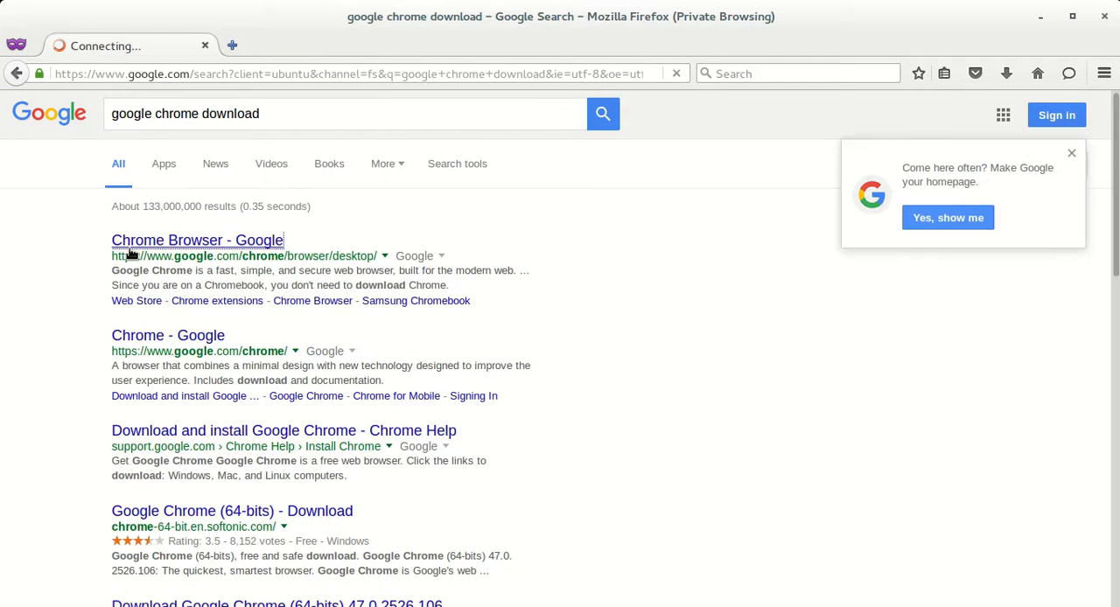
click(196, 241)
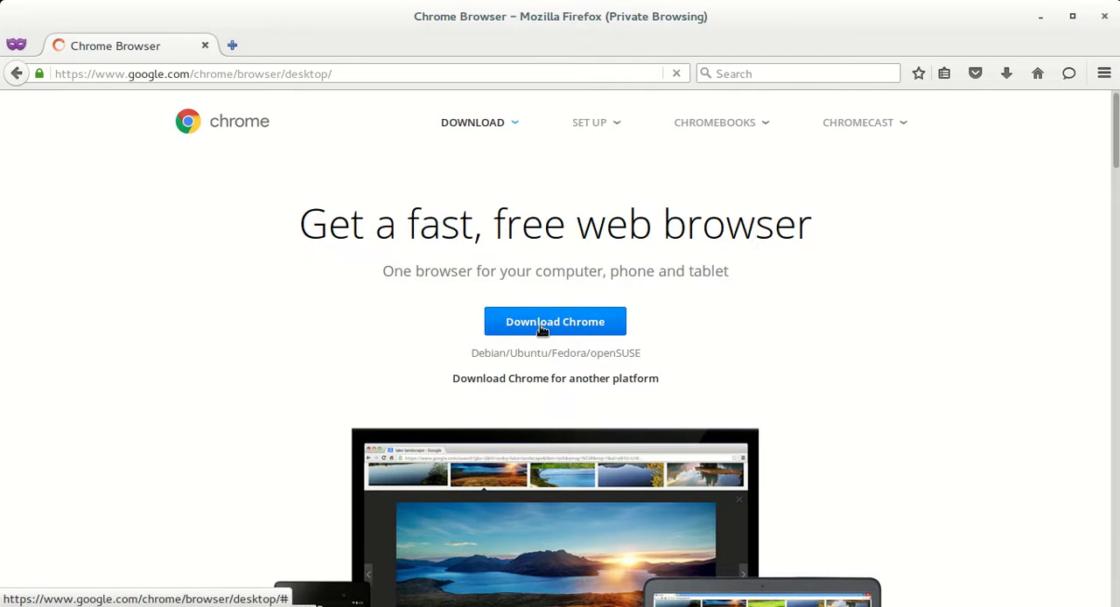
click(555, 320)
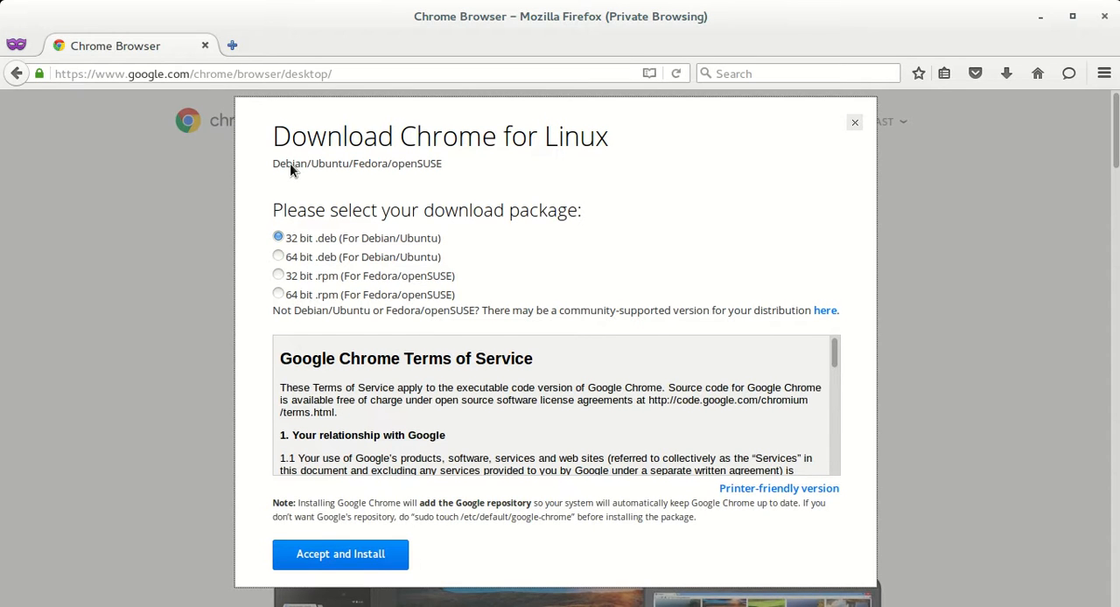
mouse_move(294, 249)
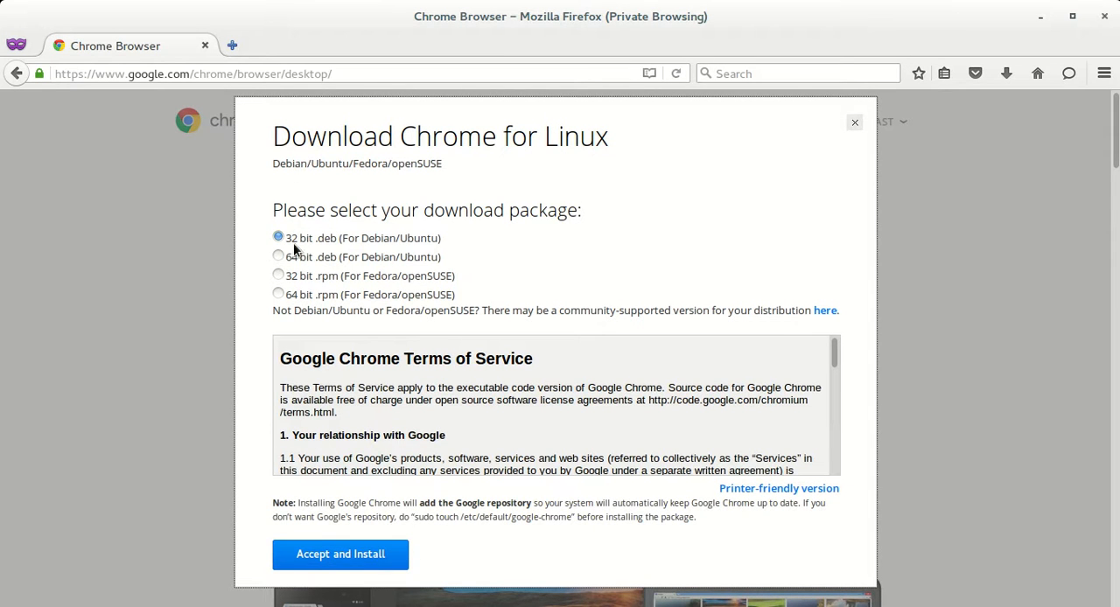
mouse_move(322, 248)
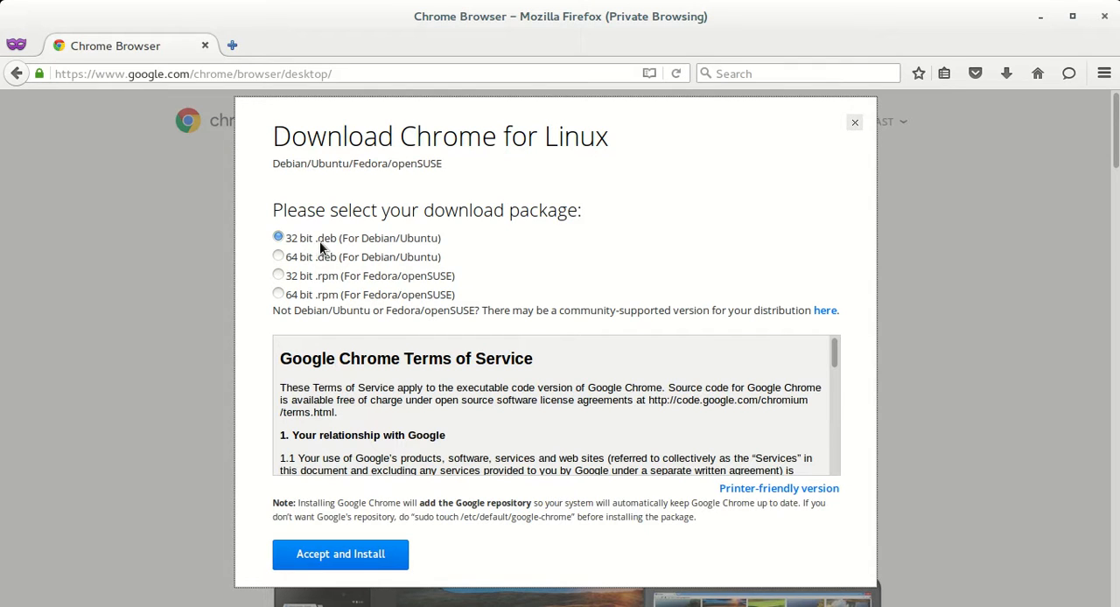
mouse_move(429, 245)
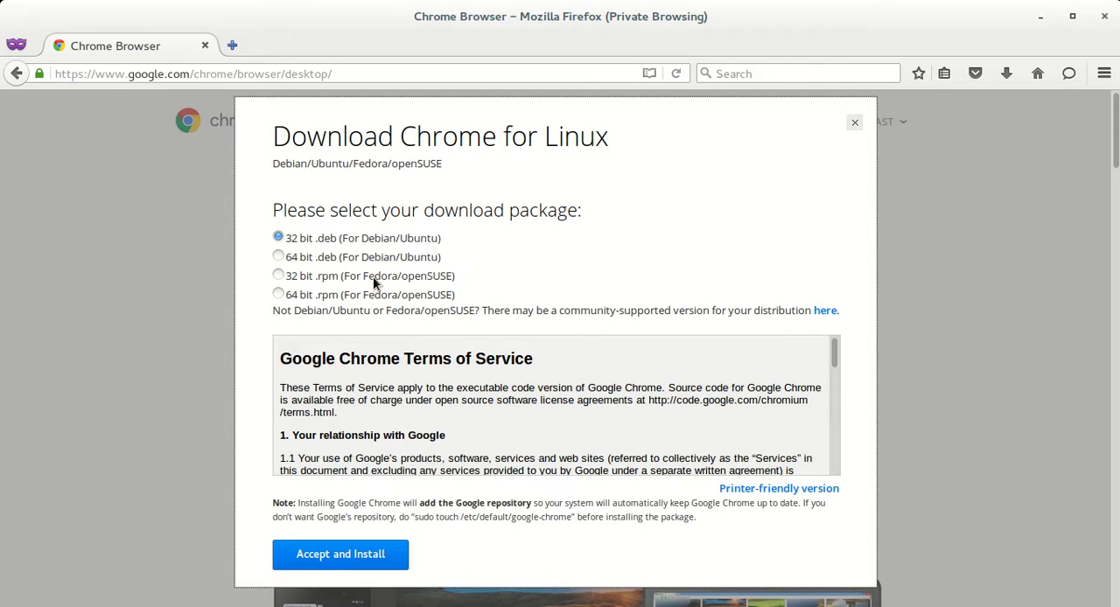
mouse_move(368, 301)
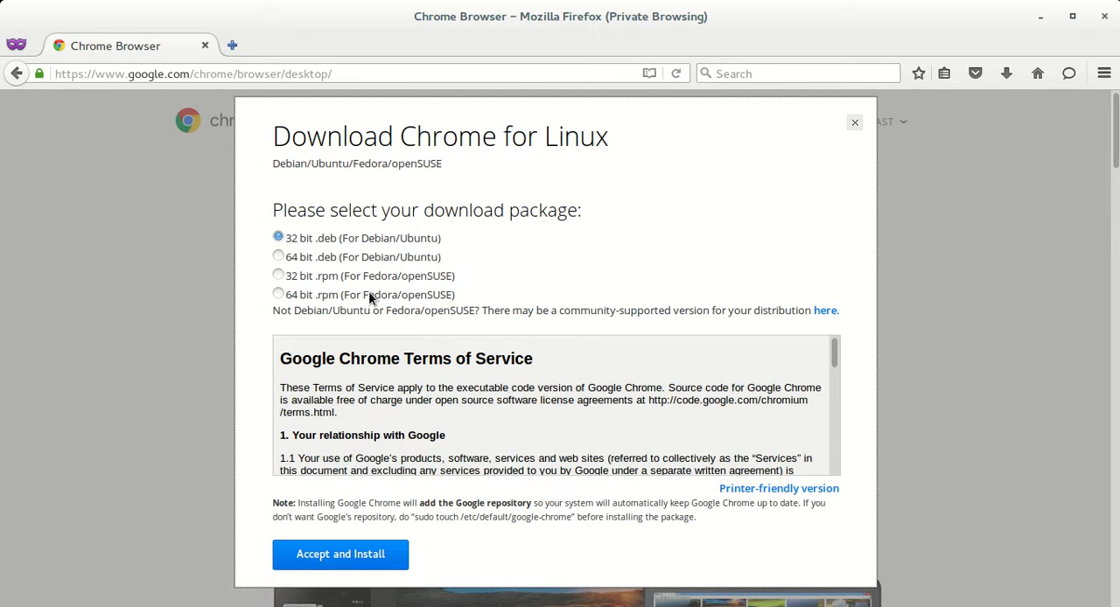
mouse_move(331, 307)
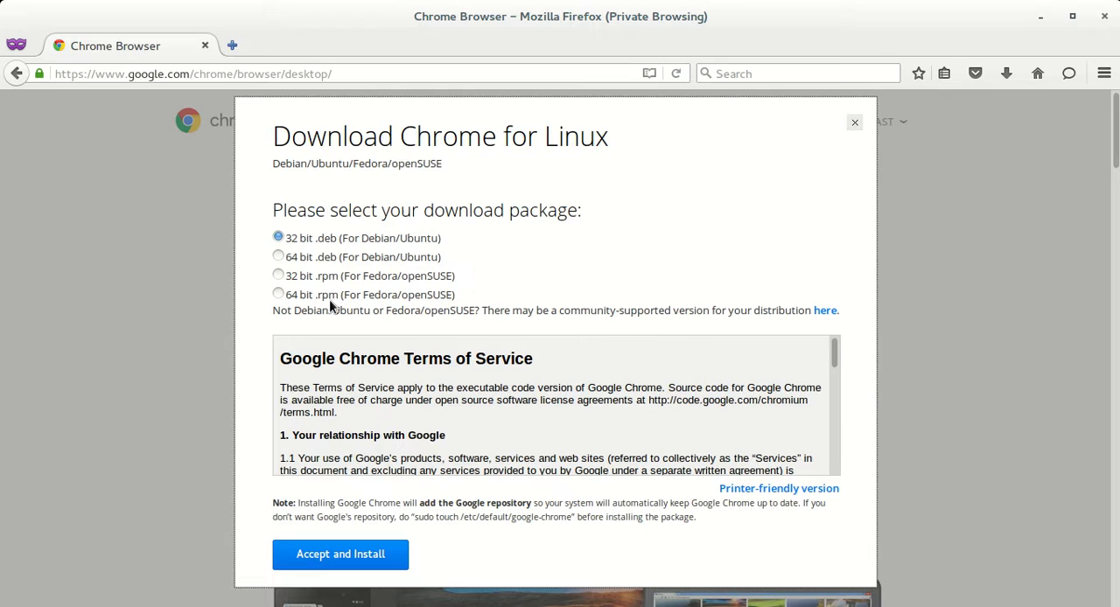
mouse_move(306, 264)
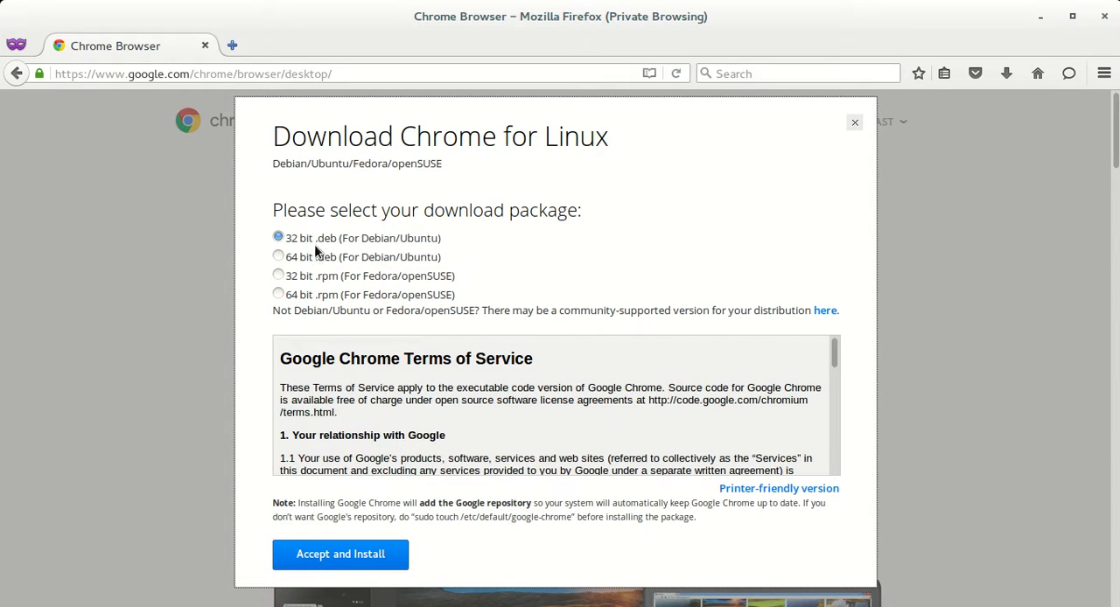
mouse_move(312, 256)
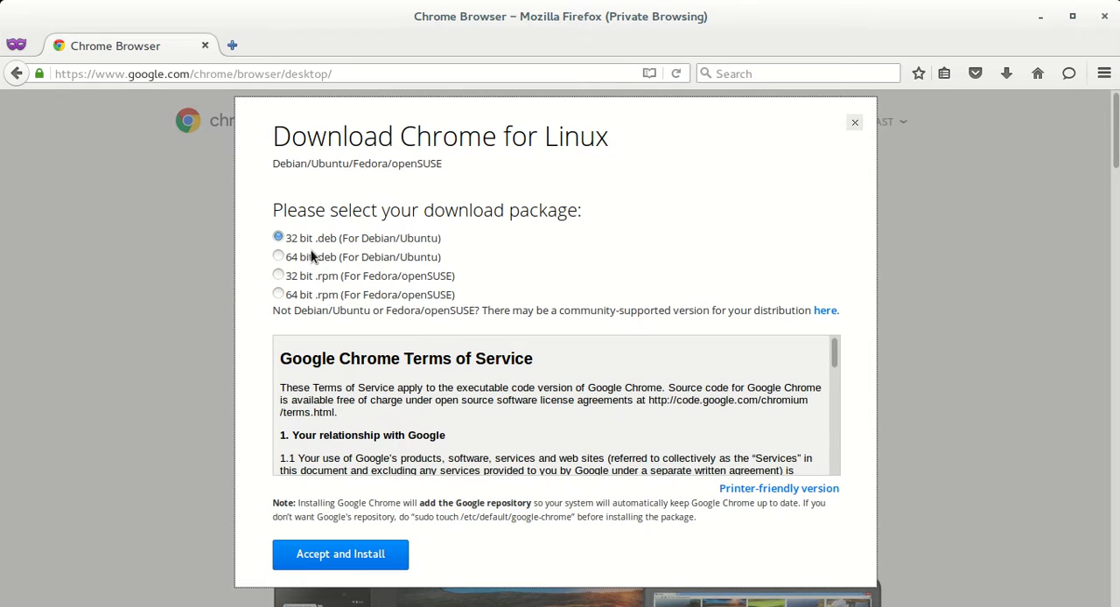
Step: Settle on the 64 bit .deb (For Debian/Ubuntu) package after toggling between 32 and 64 bit
click(279, 255)
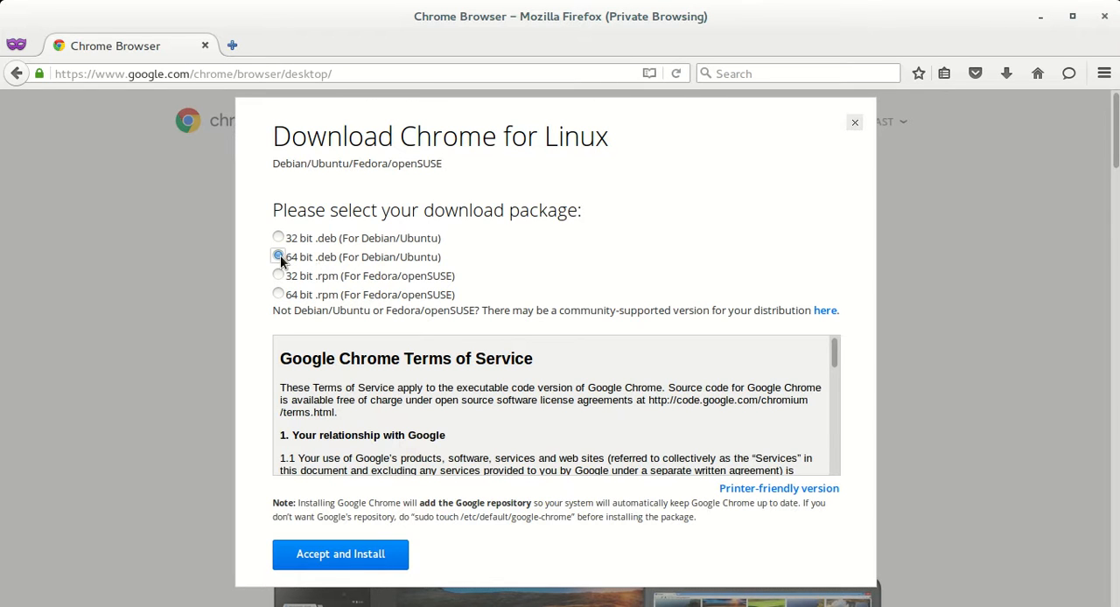
click(278, 238)
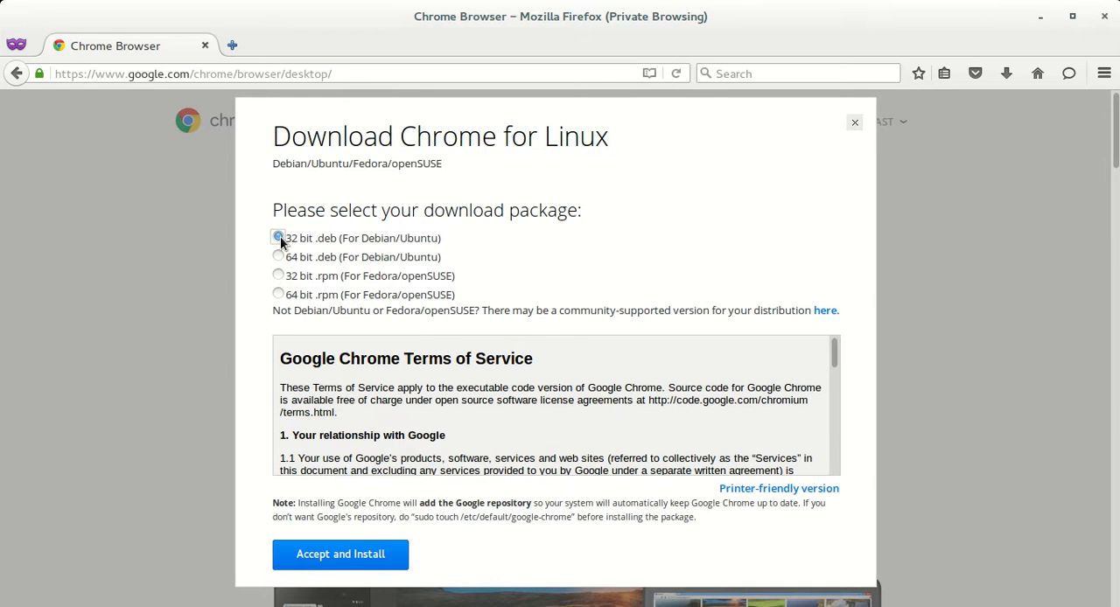
click(278, 238)
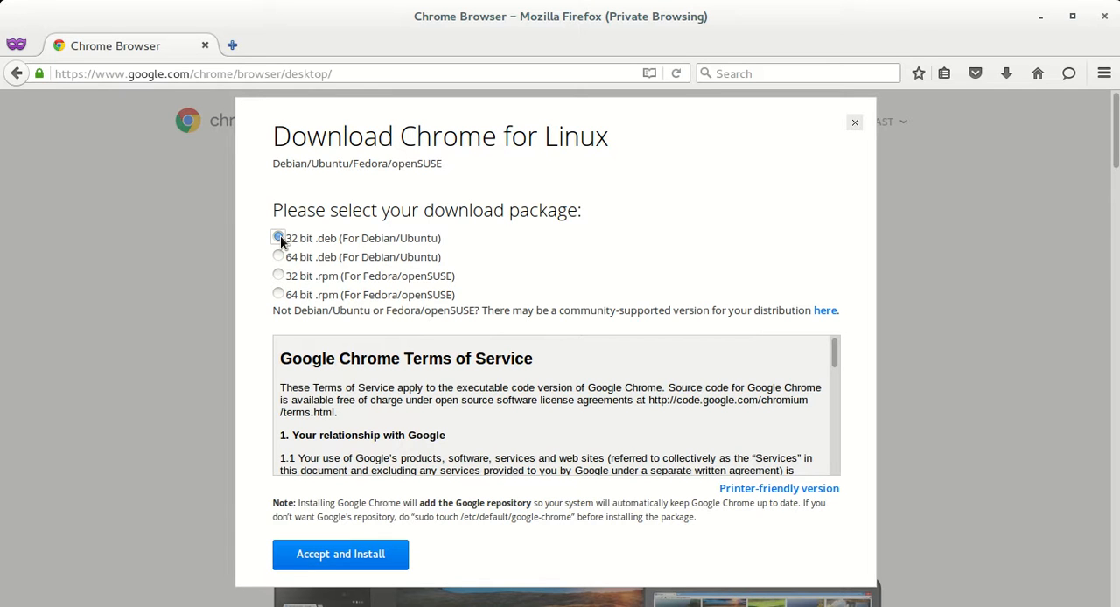
click(278, 255)
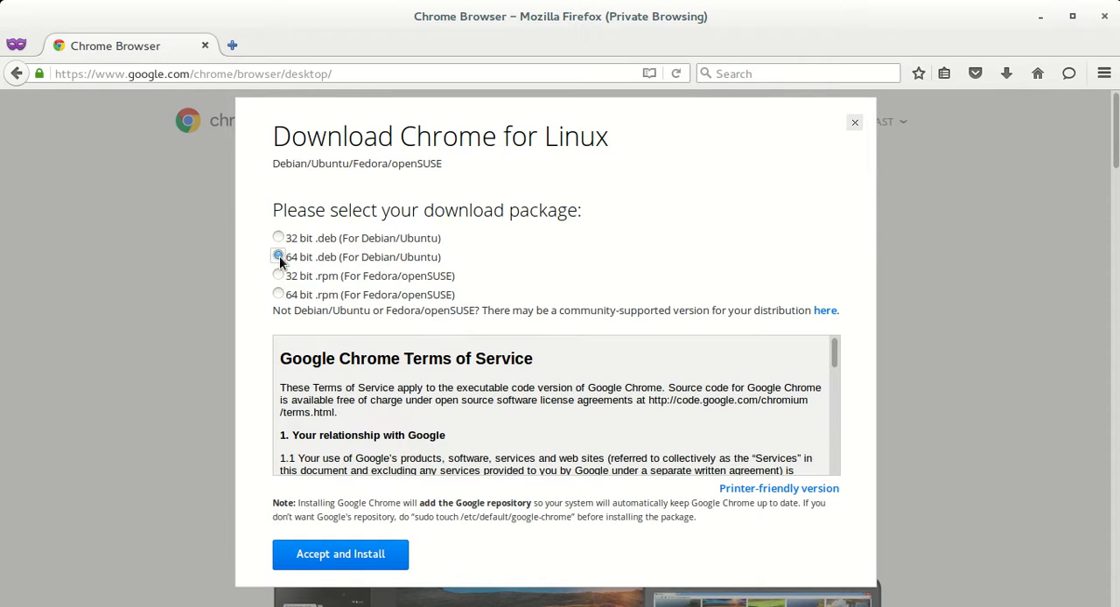
click(278, 255)
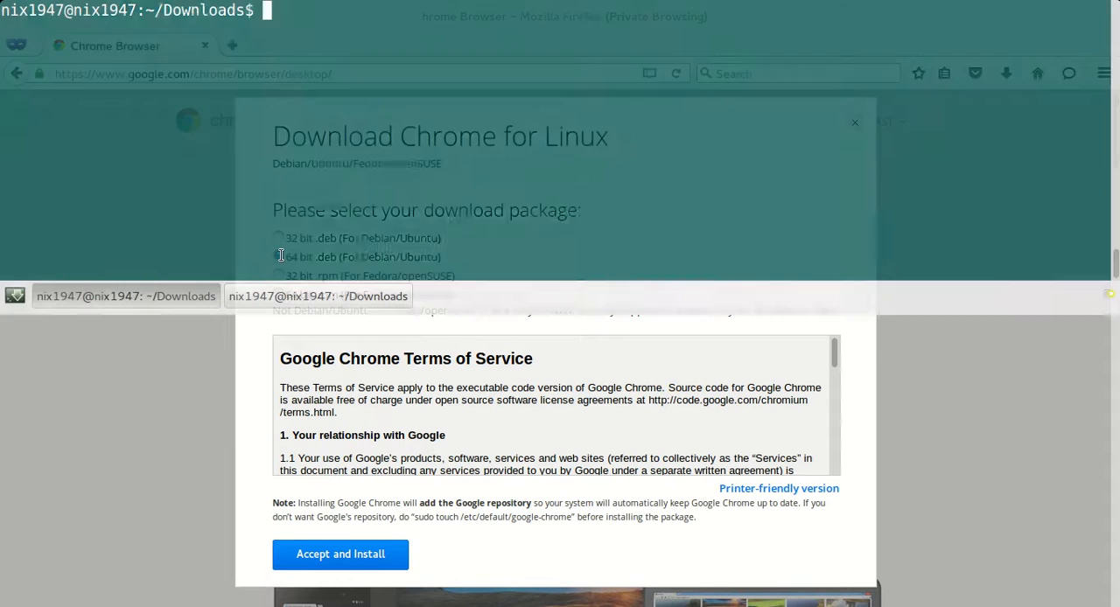
Step: Run uname -a and highlight the x86_64 architecture in its output
text(uname)
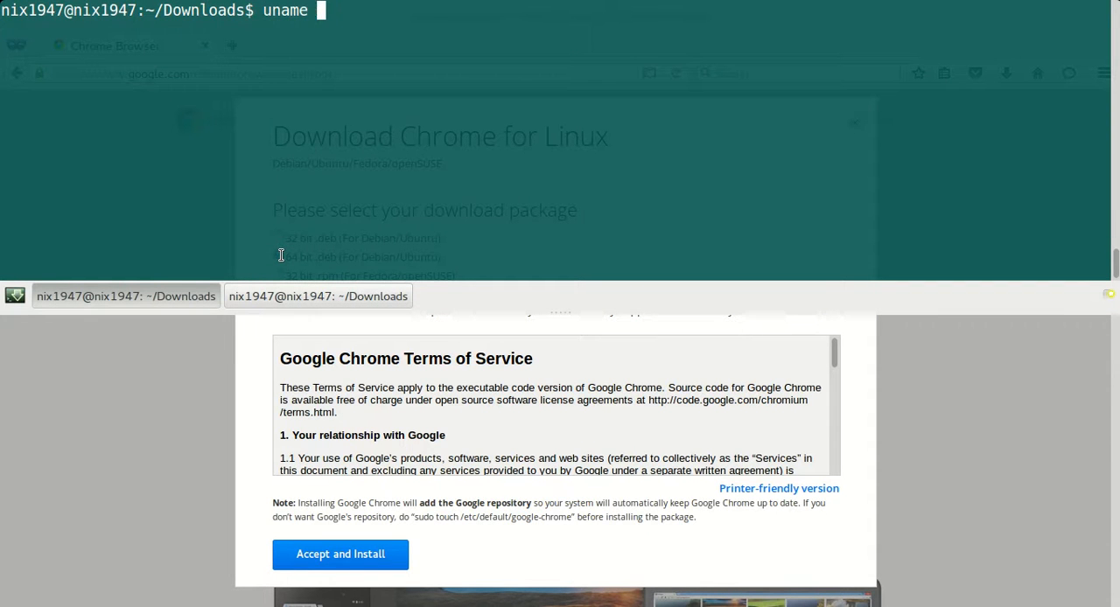
text(-a)
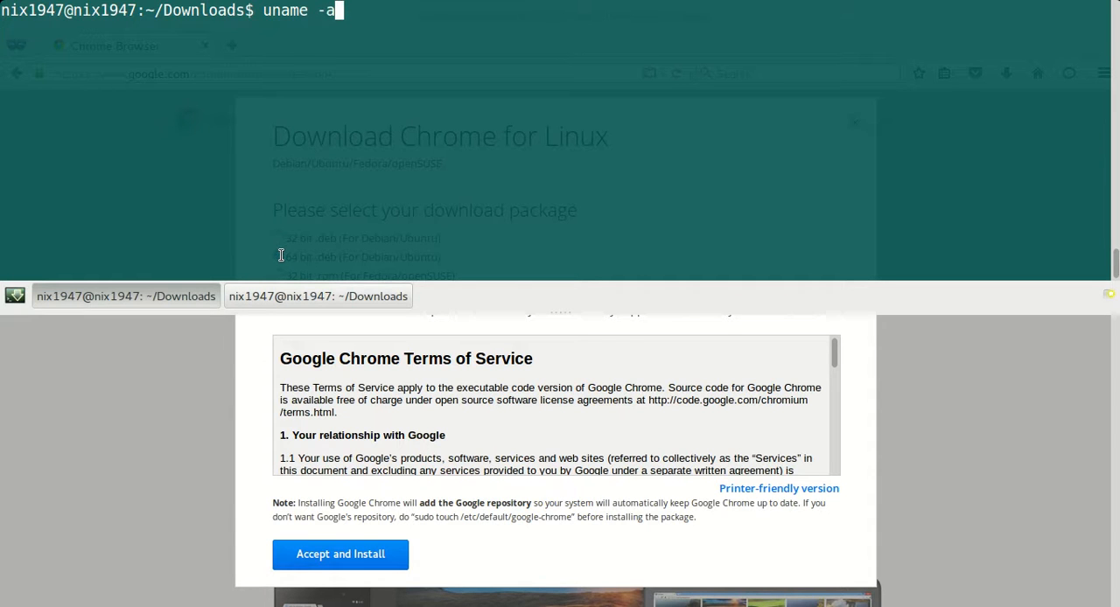
key(Return)
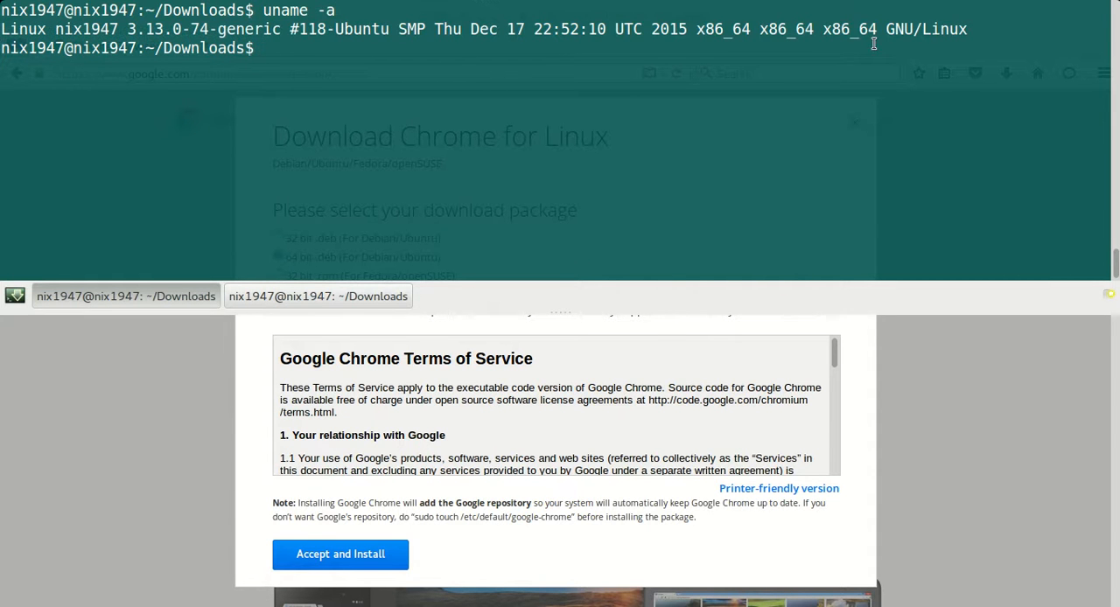
double_click(847, 28)
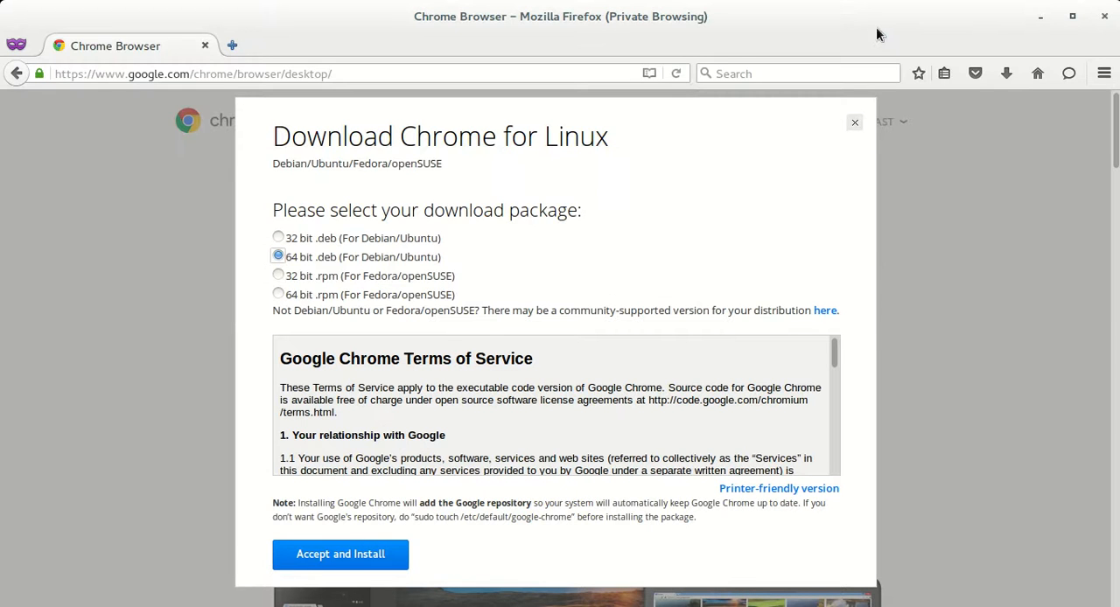
mouse_move(413, 546)
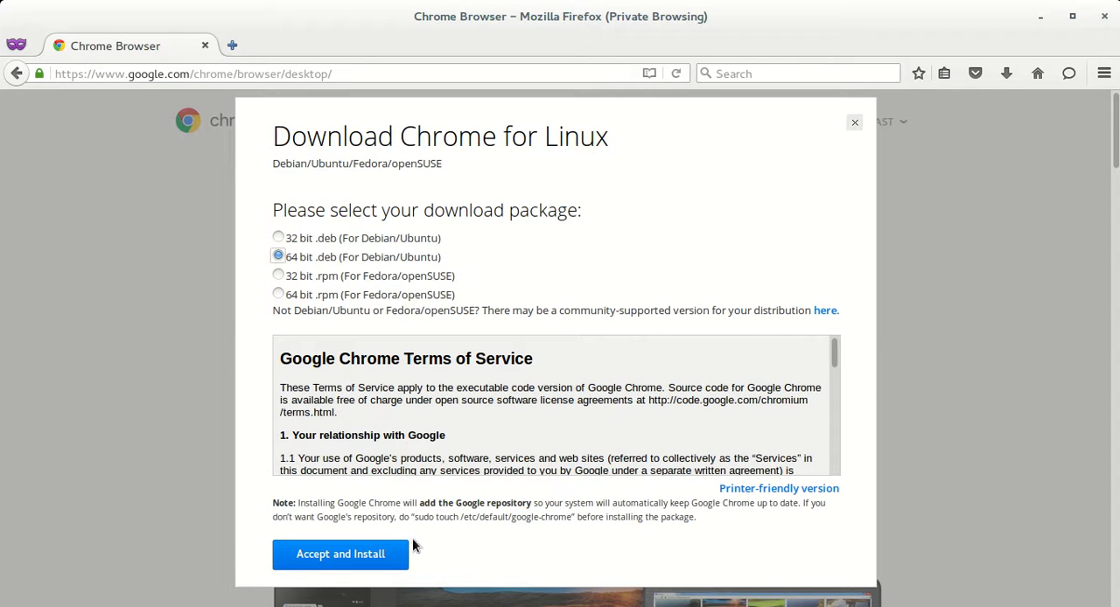
Step: Accept the terms and save the .deb, cancel the duplicate download, and show all downloads
click(339, 553)
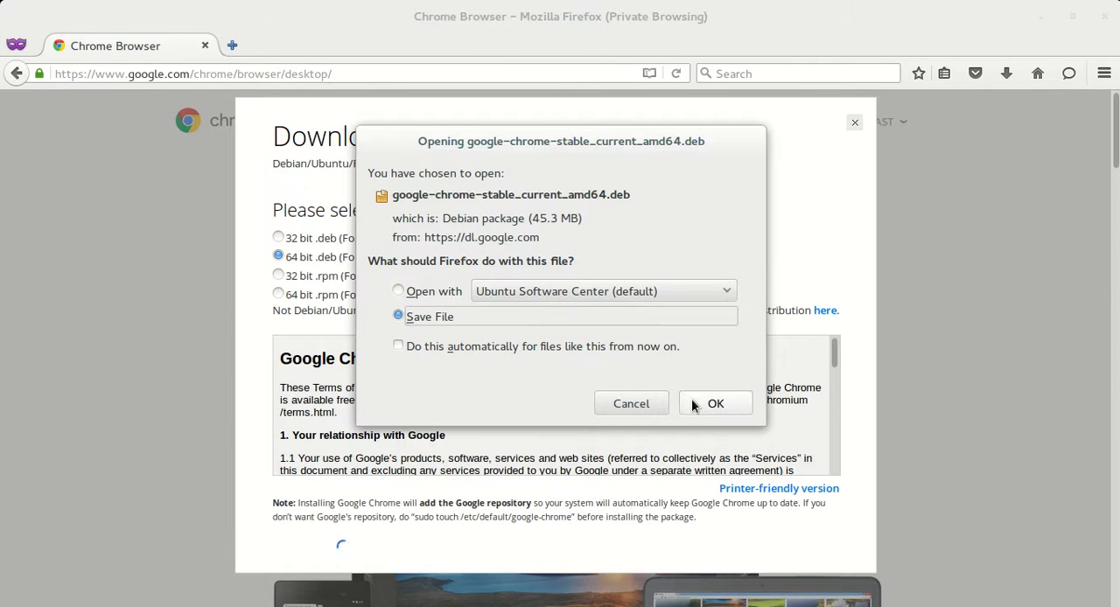
click(714, 403)
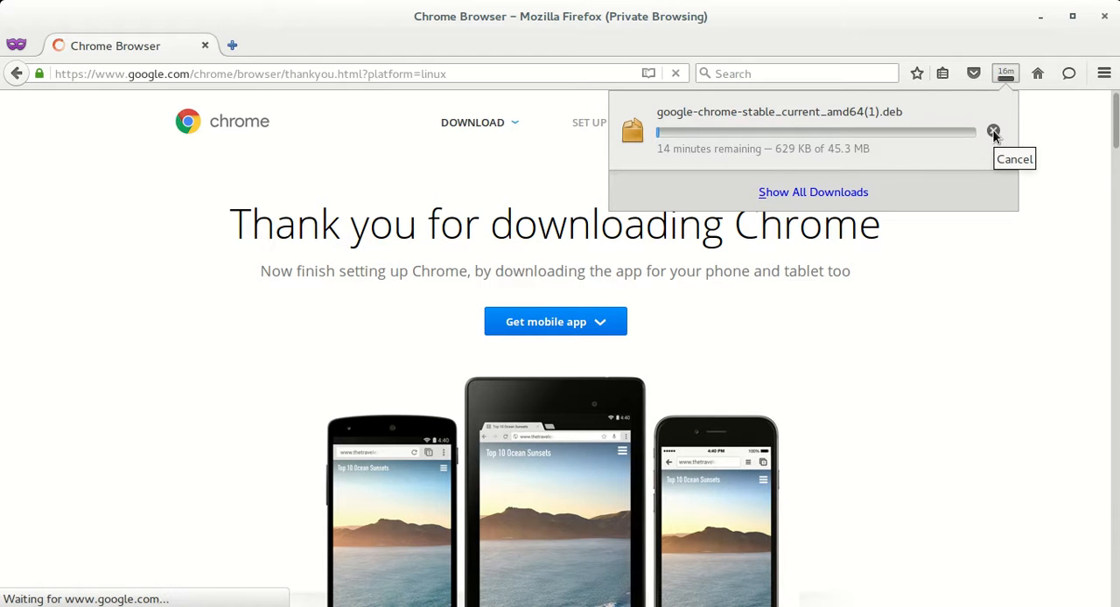
click(993, 132)
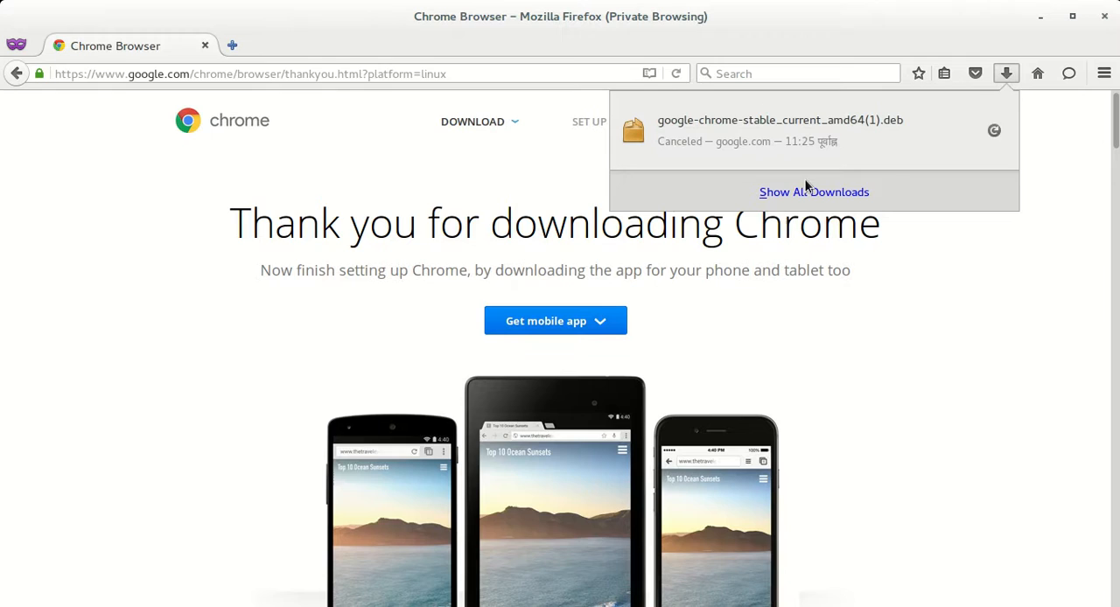
click(813, 193)
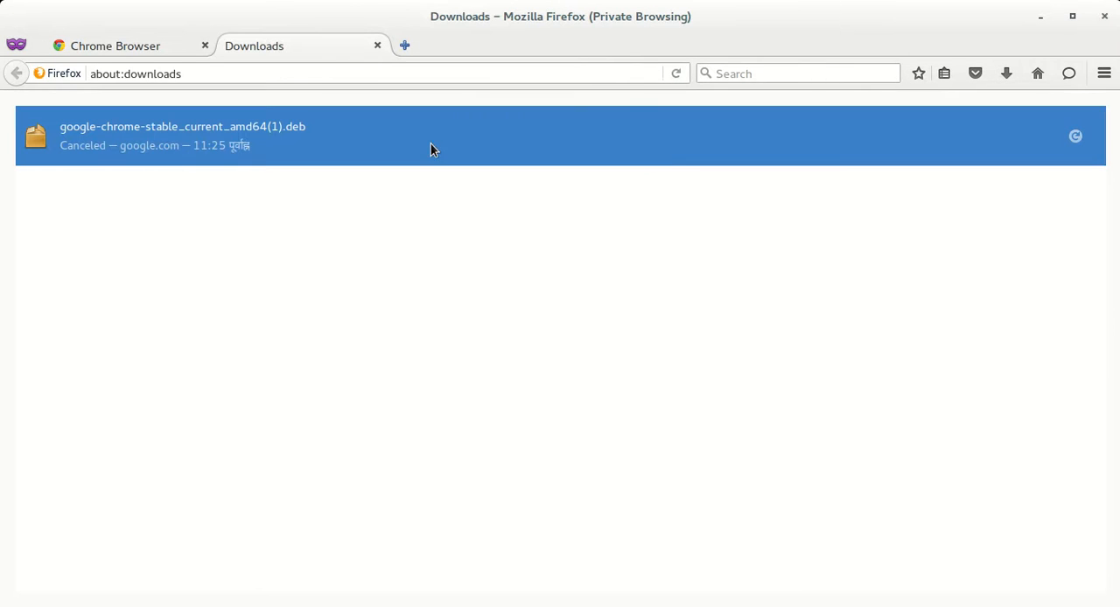
mouse_move(546, 128)
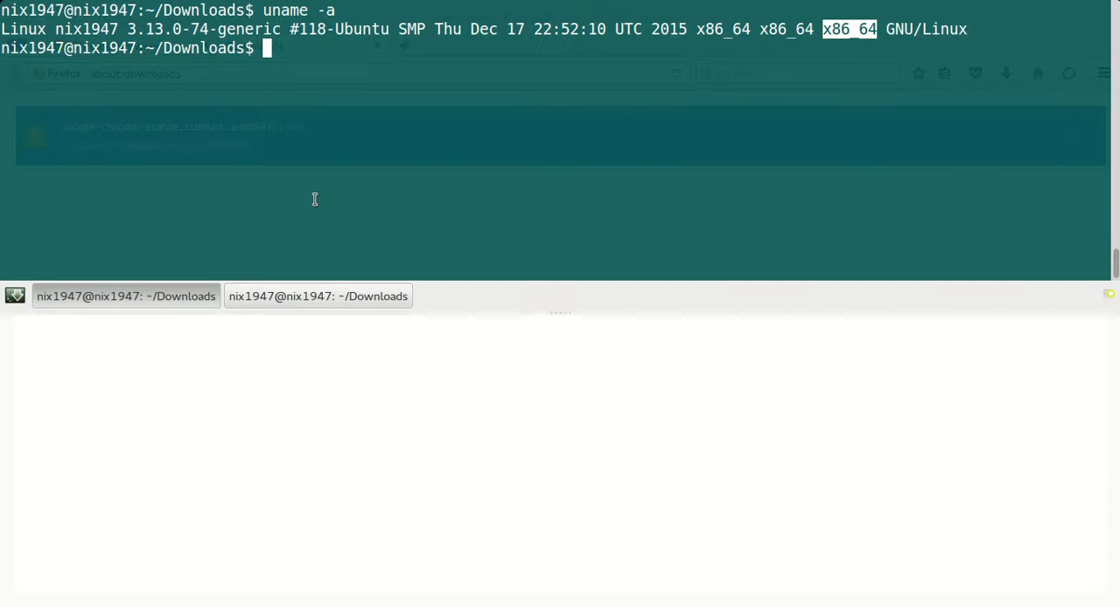
Step: List Downloads and run sudo dpkg -i on google-chrome-stable_current_amd64.deb, tab-completing the name
text(ls)
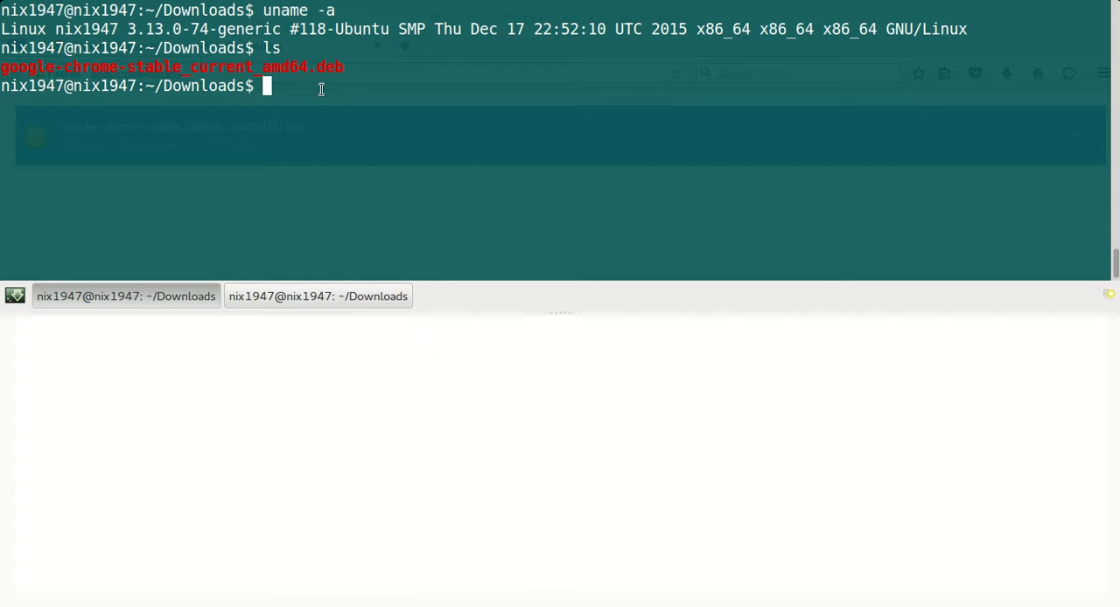
text(sudo)
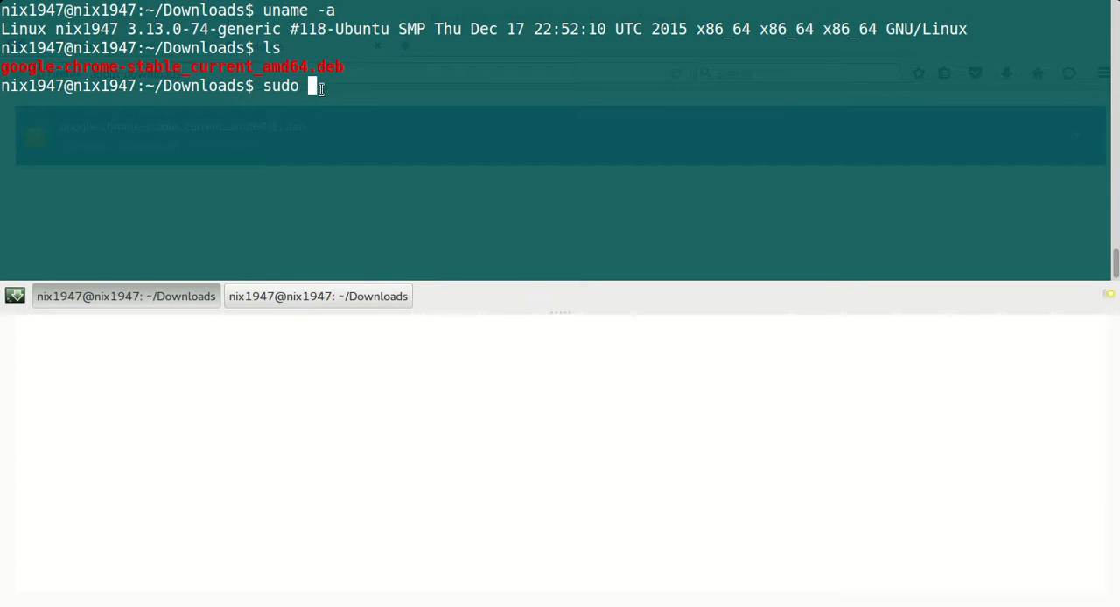
text(dpkg -i)
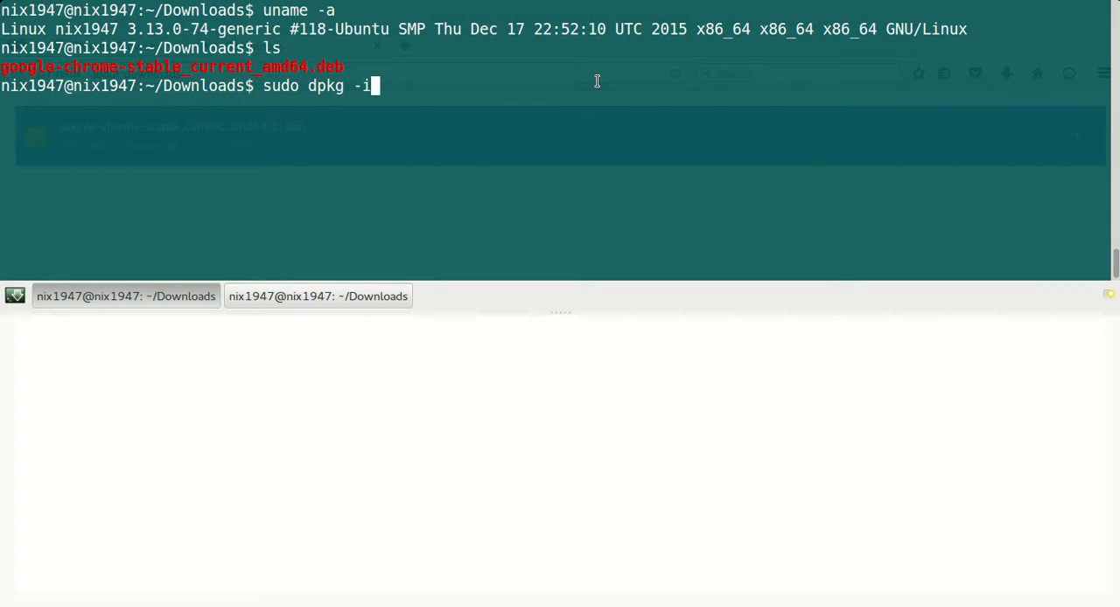
text(google-chrome-stable_current_amd64.deb)
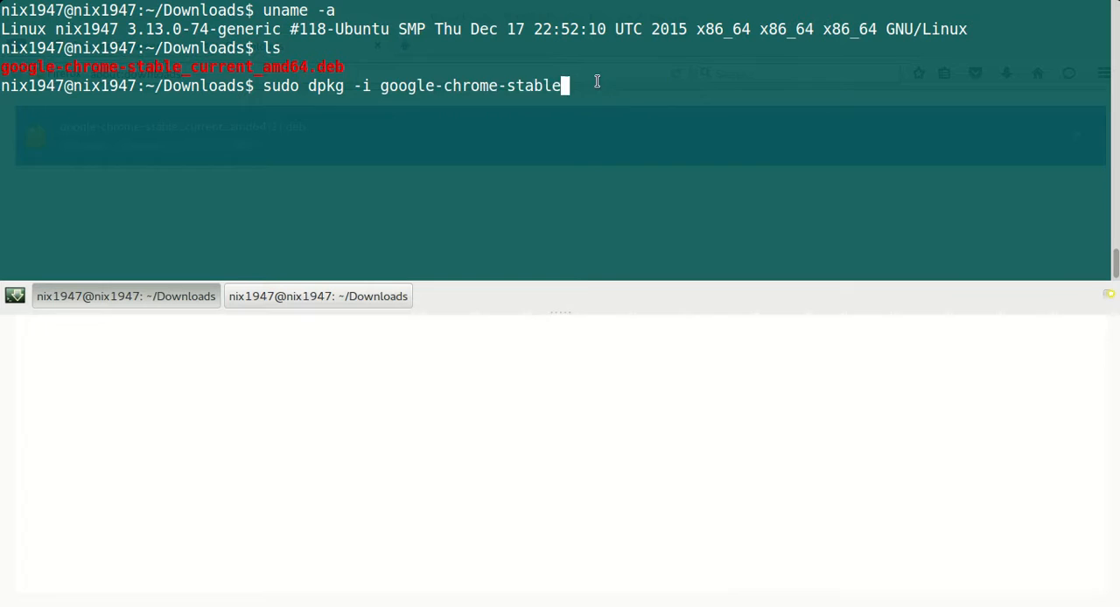
key(BackSpace)
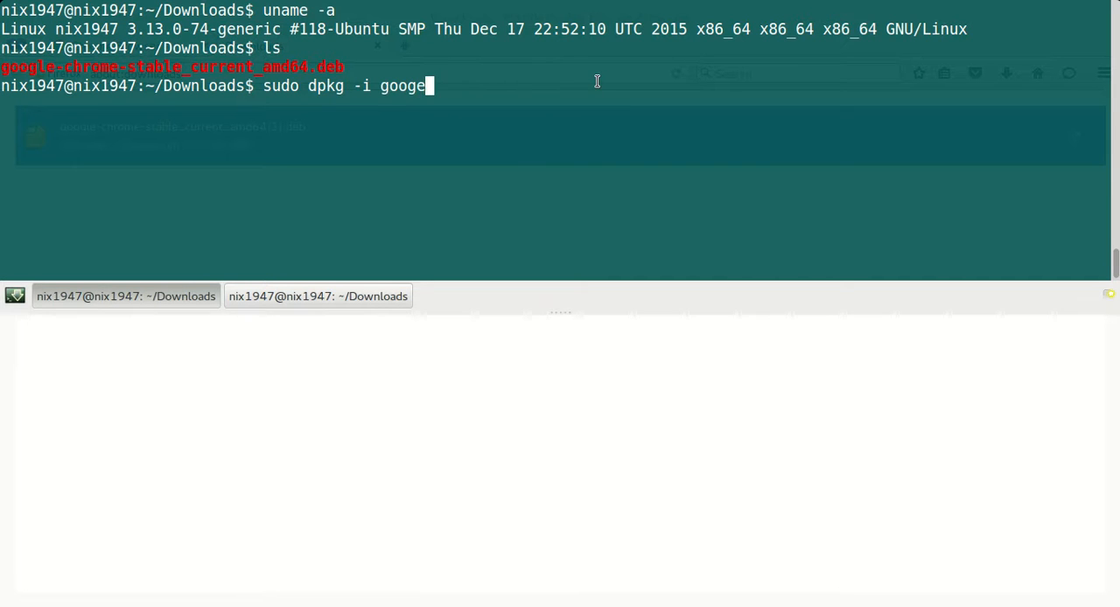
key(BackSpace)
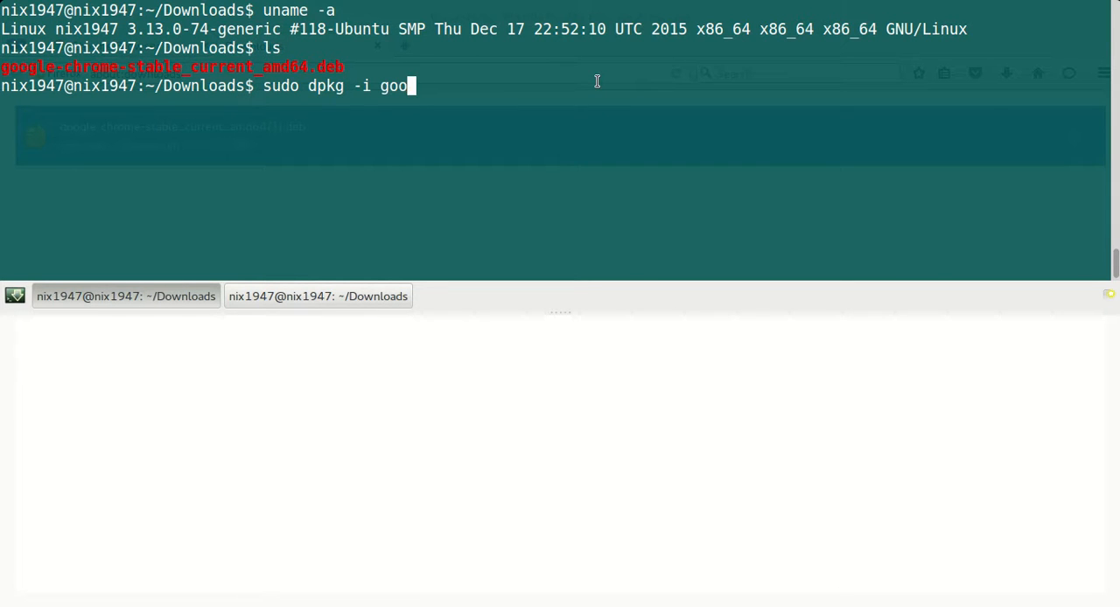
key(BackSpace)
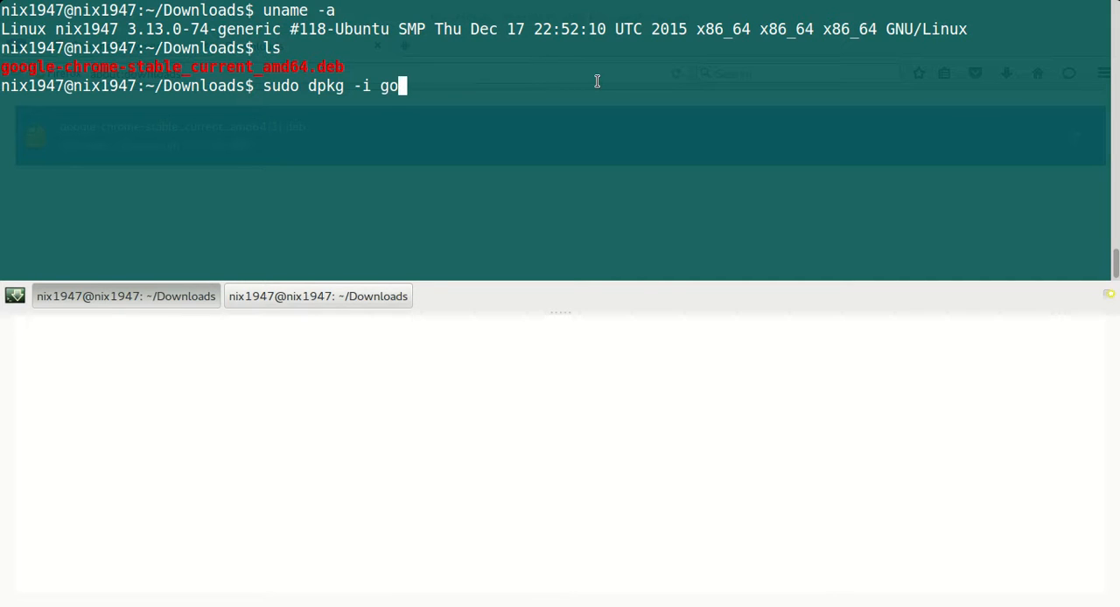
key(Tab)
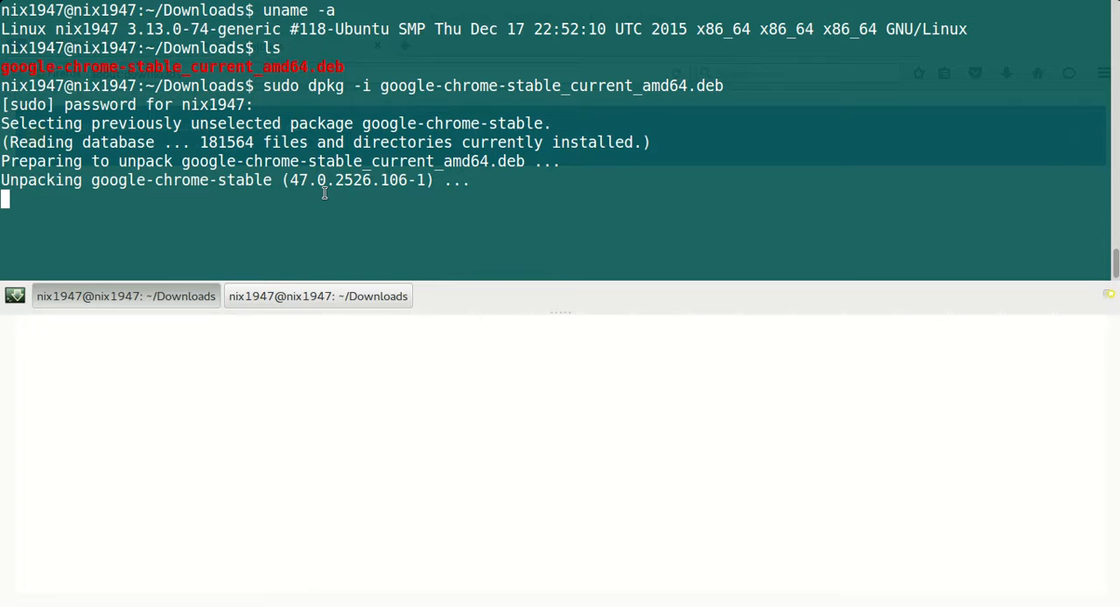
mouse_move(332, 203)
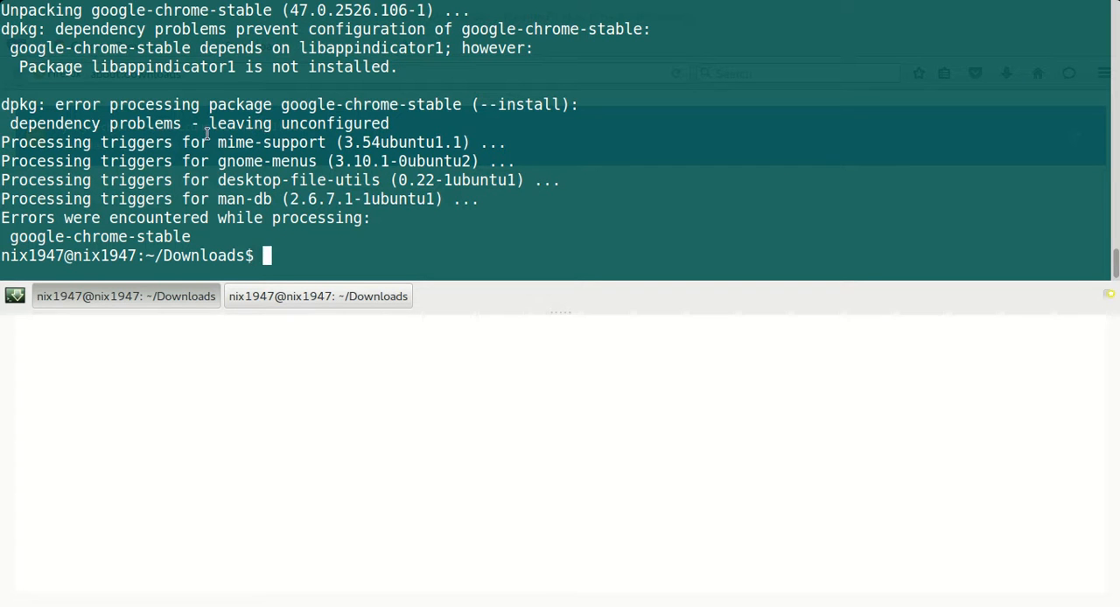
mouse_move(254, 122)
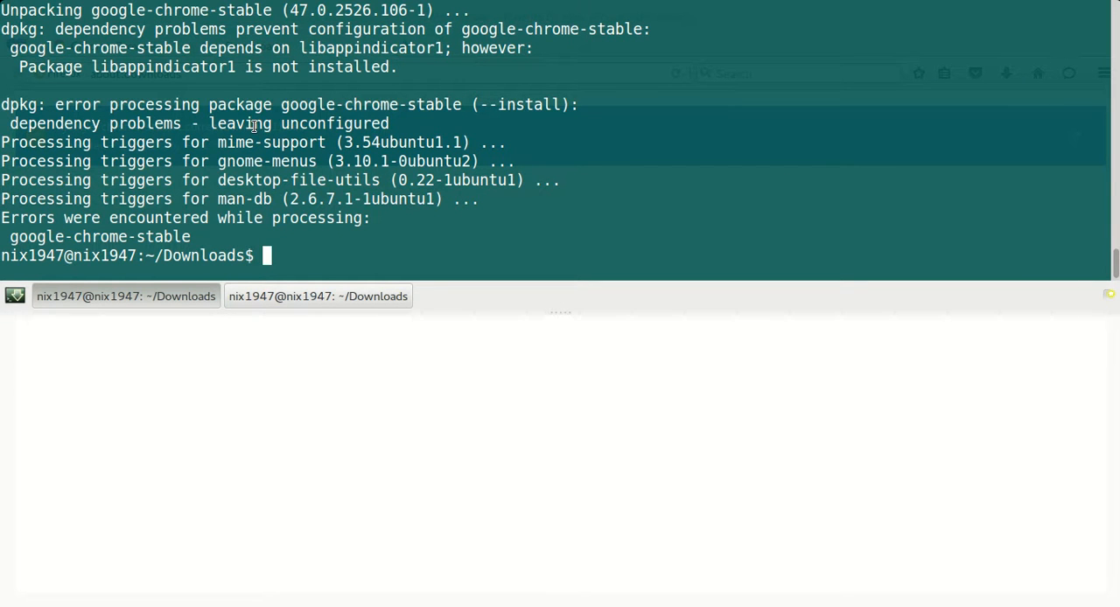
mouse_move(581, 228)
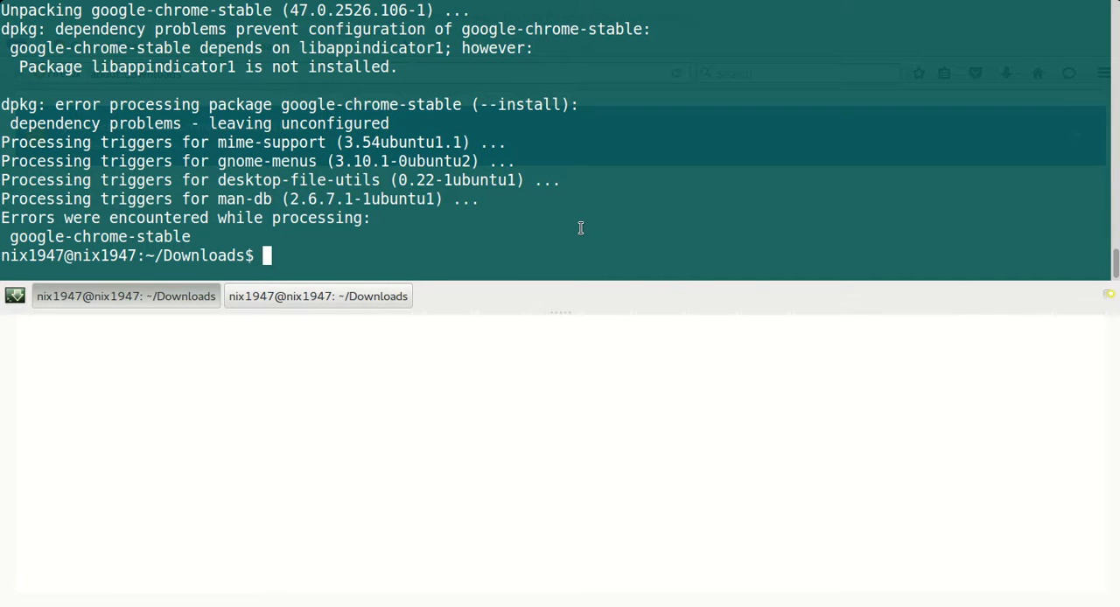
mouse_move(945, 160)
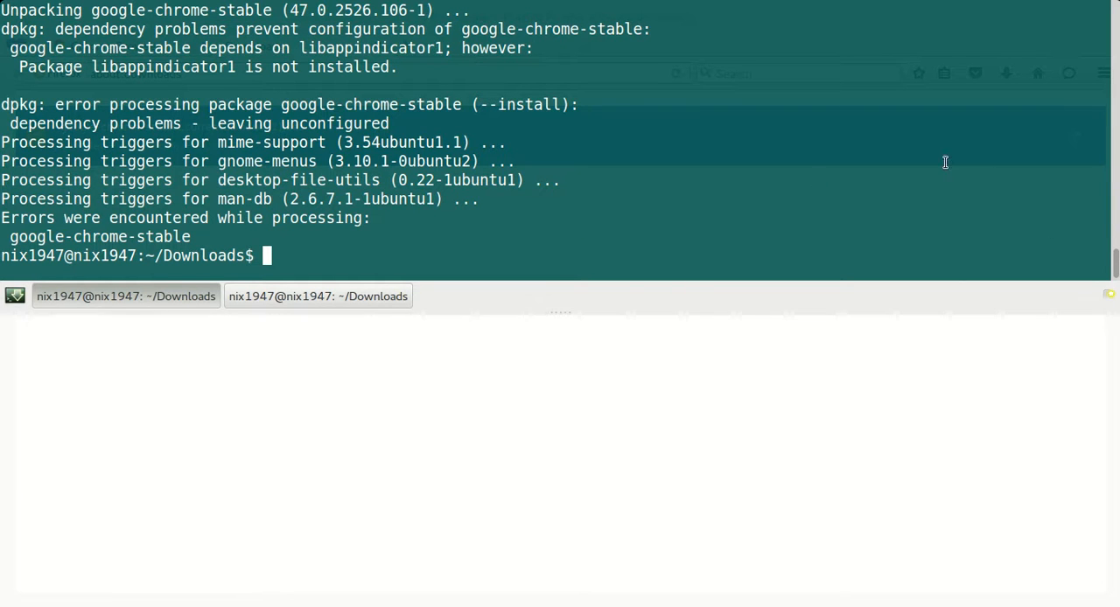
mouse_move(136, 86)
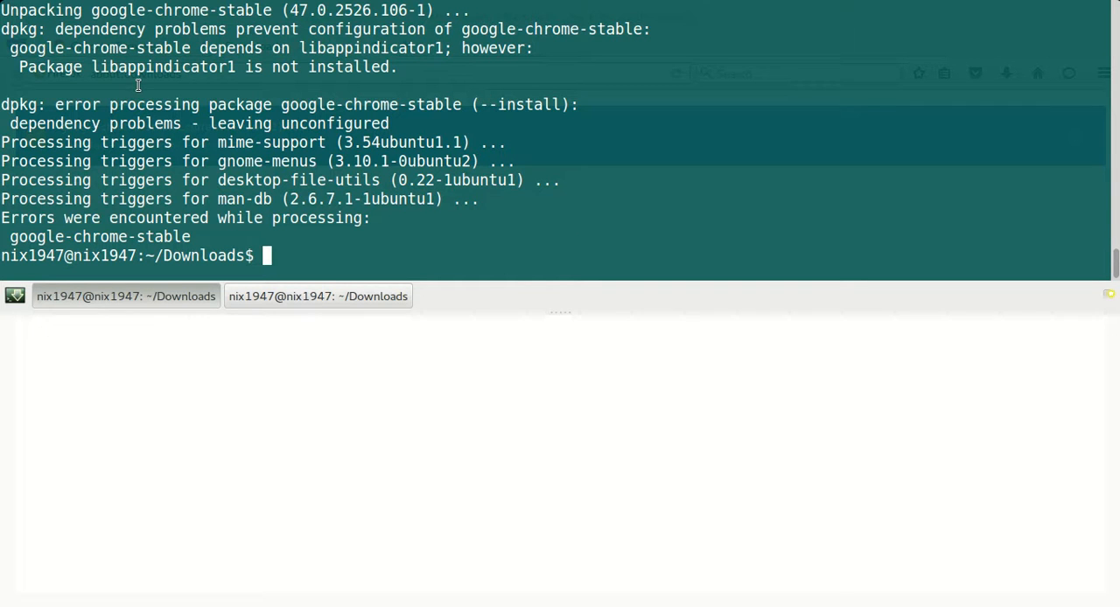
Step: Copy the missing package name libappindicator1 from the dpkg error output
double_click(131, 67)
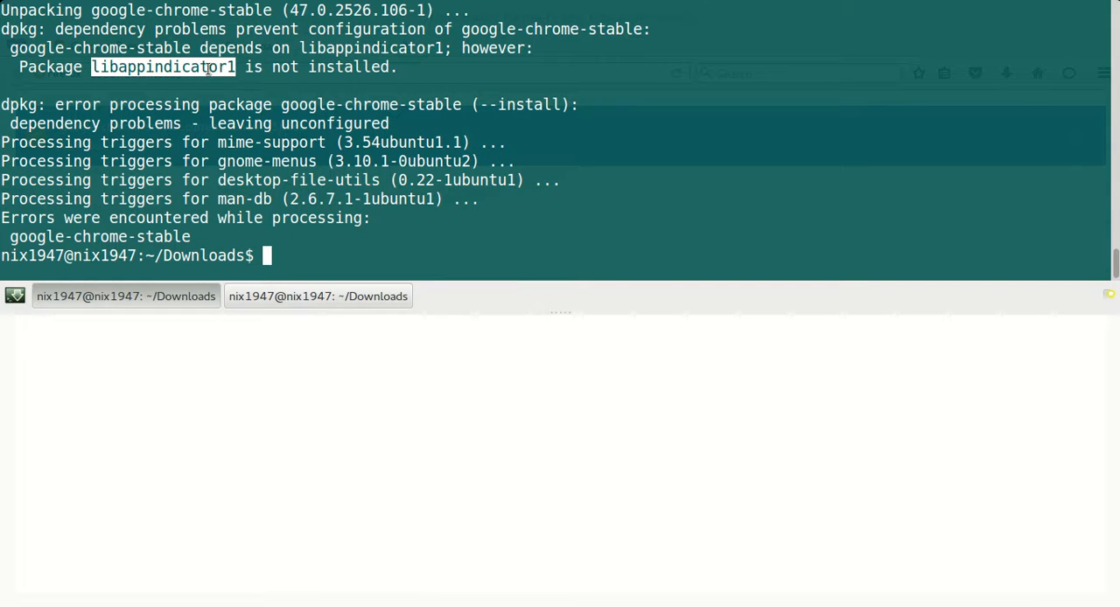
right_click(210, 70)
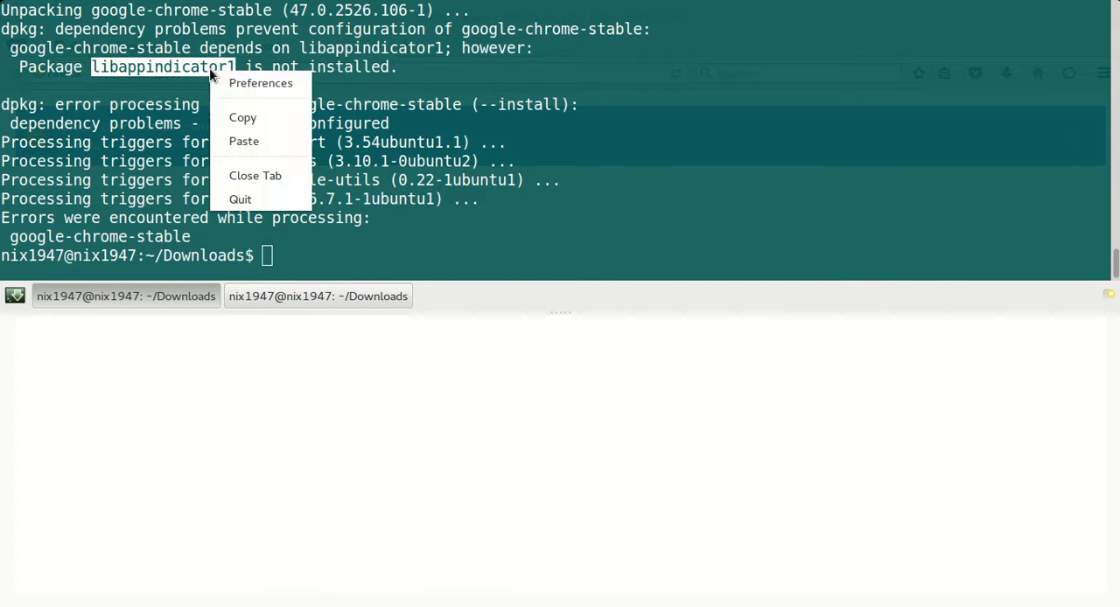
click(304, 255)
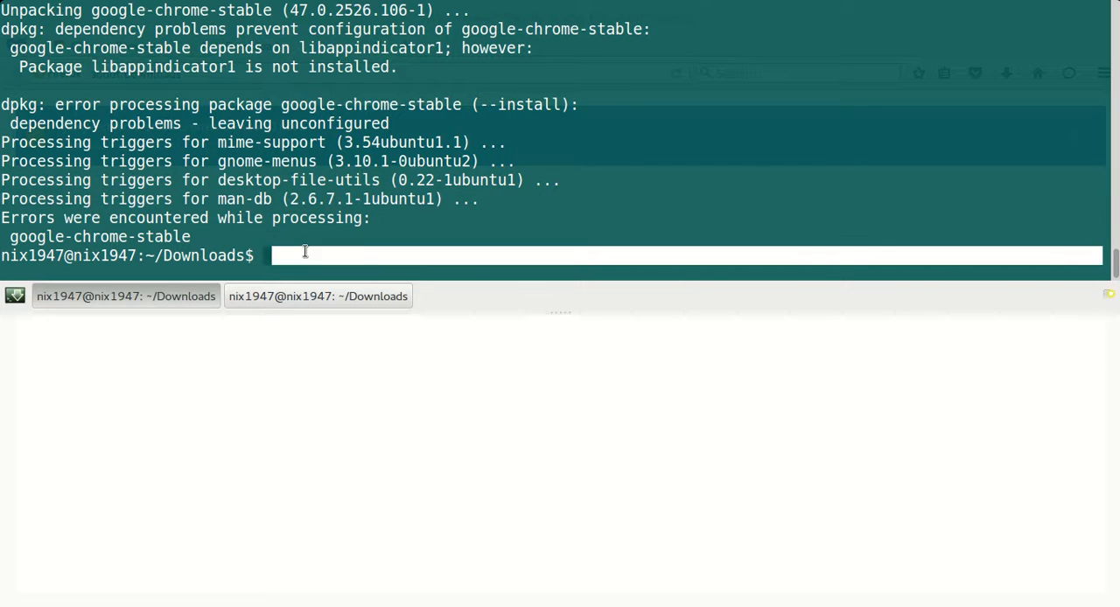
Step: Run sudo apt-get install libappindicator1 and highlight the unmet dependency libindicator7
text(sudo)
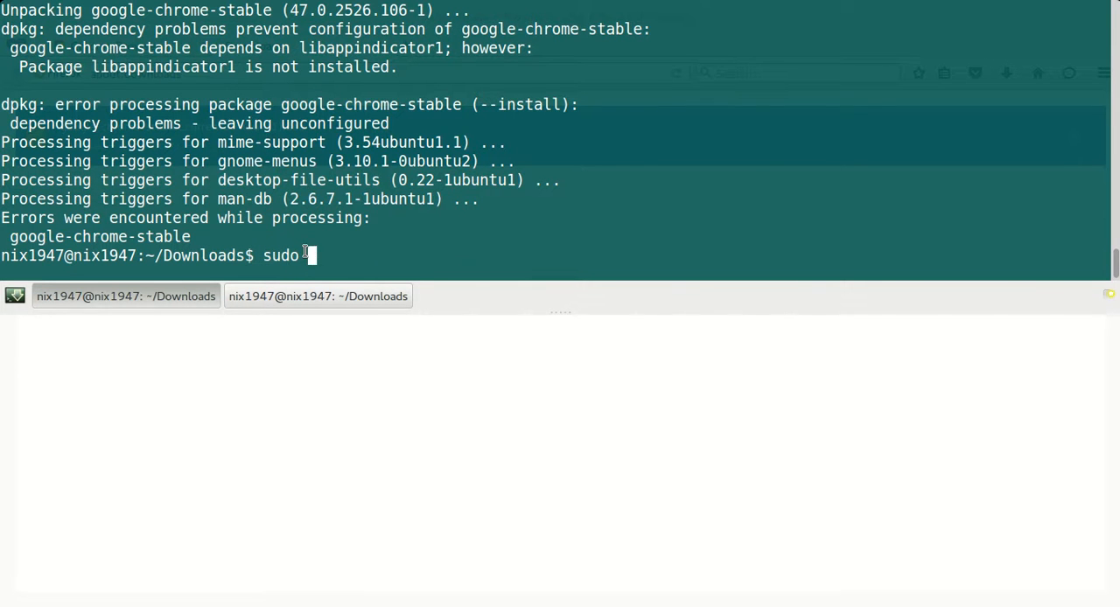
text(apt-get install)
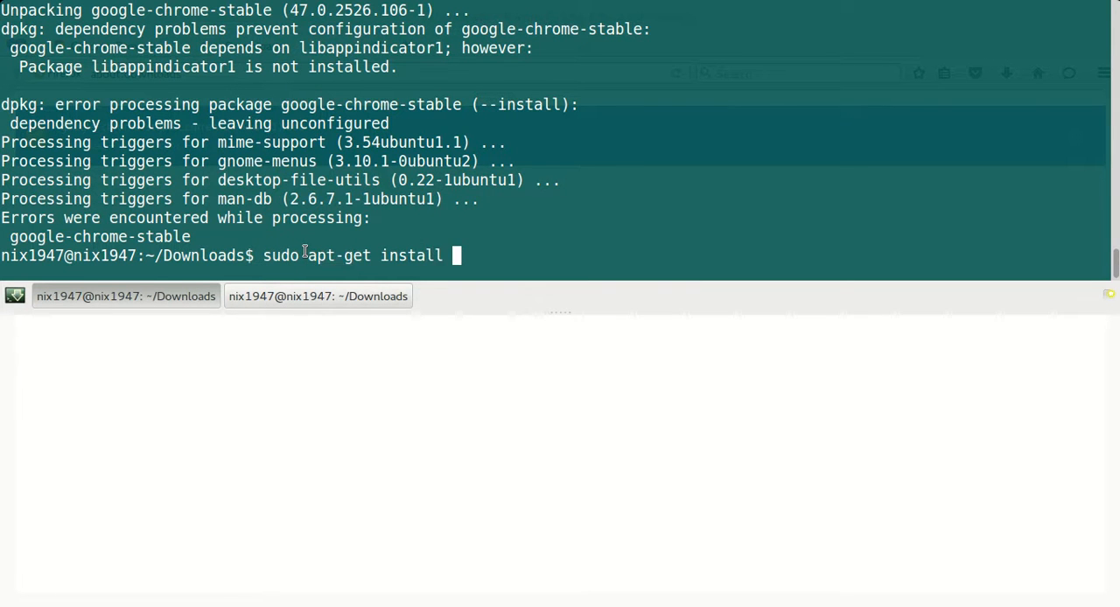
text(libappindicator1)
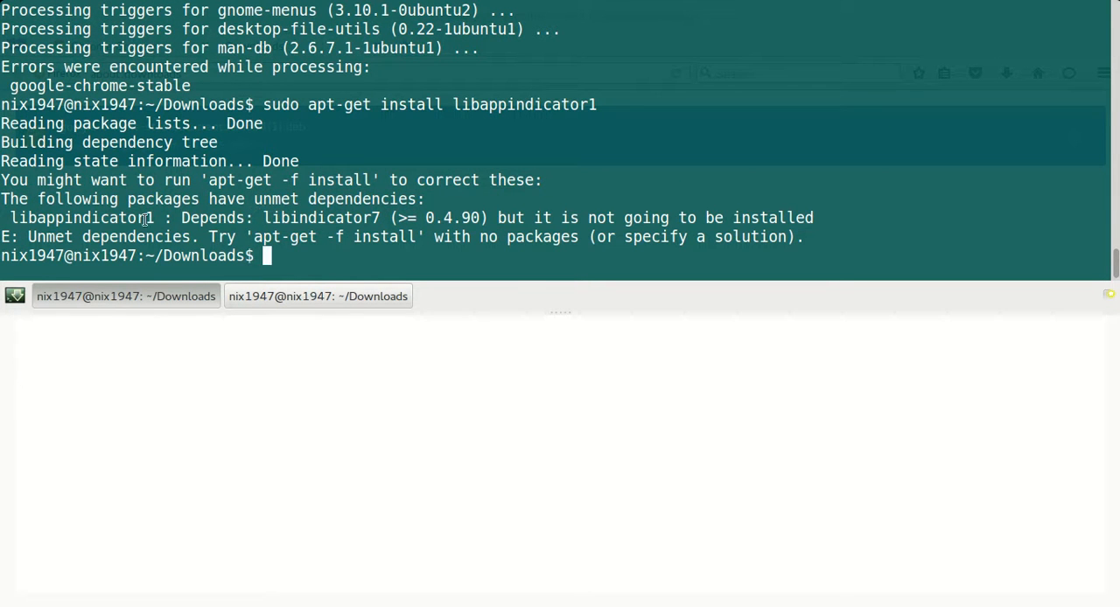
mouse_move(259, 219)
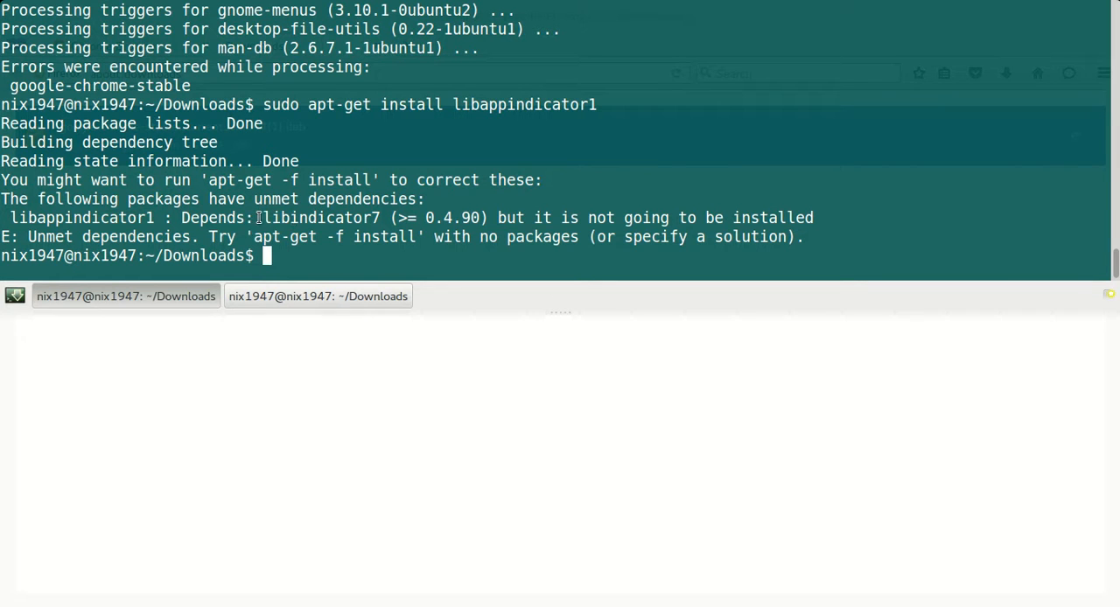
double_click(294, 219)
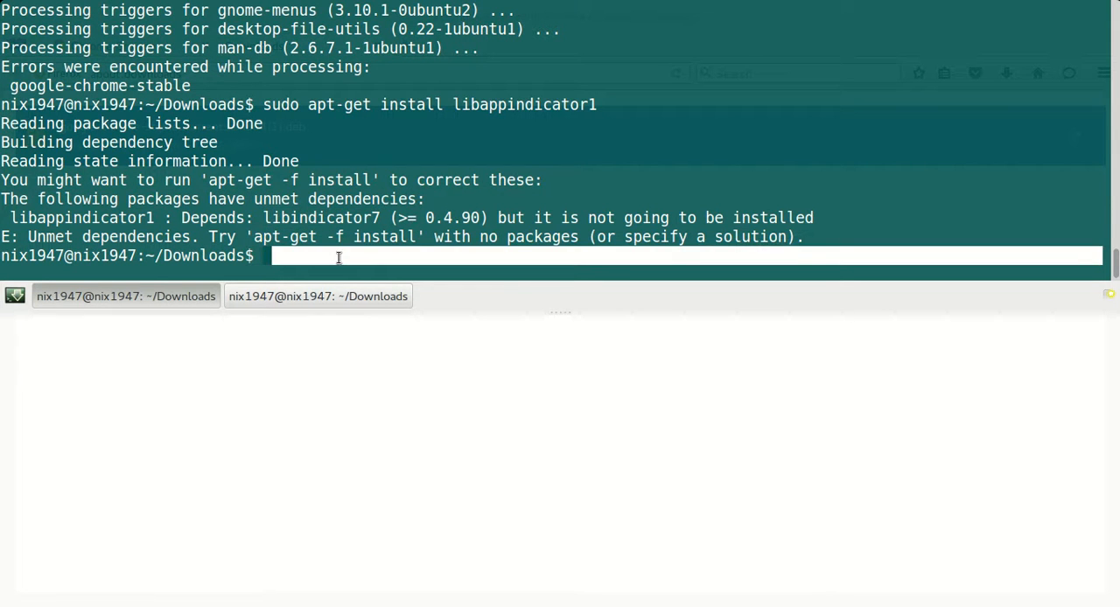
Step: Run sudo apt-get -f install, answering y to both prompts, until google-chrome-stable is set up
text(sudo apt-get -f install)
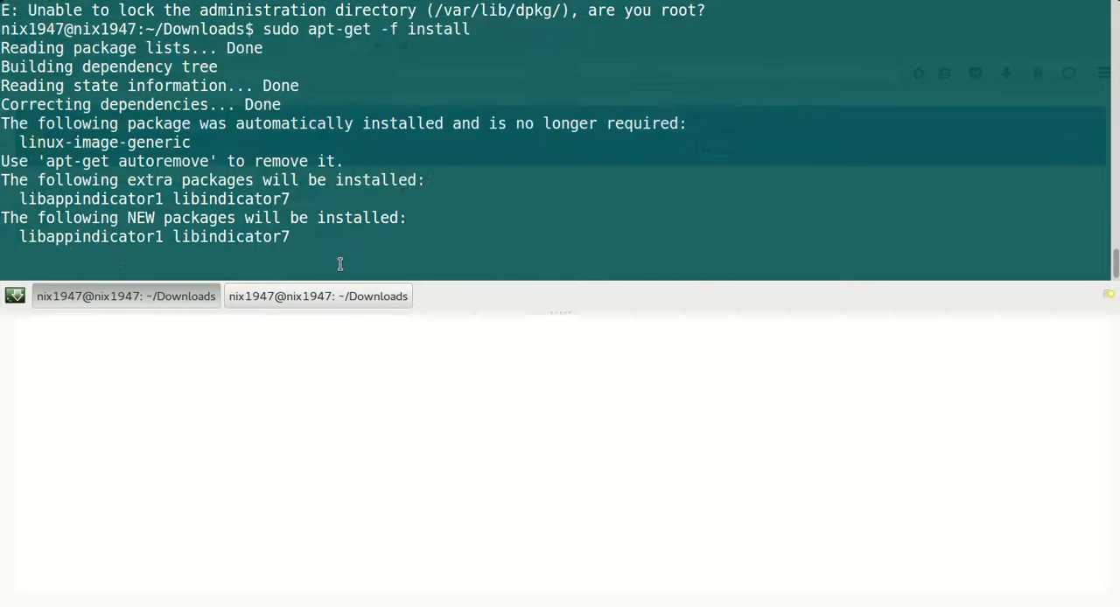
text(you want to continue? [Y/n)
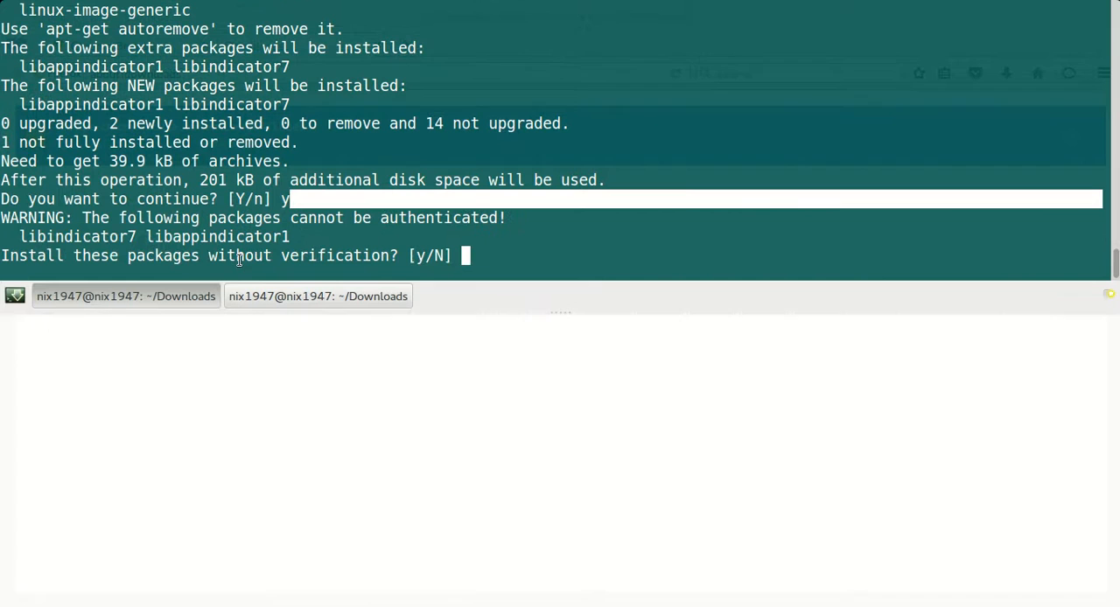
text(y)
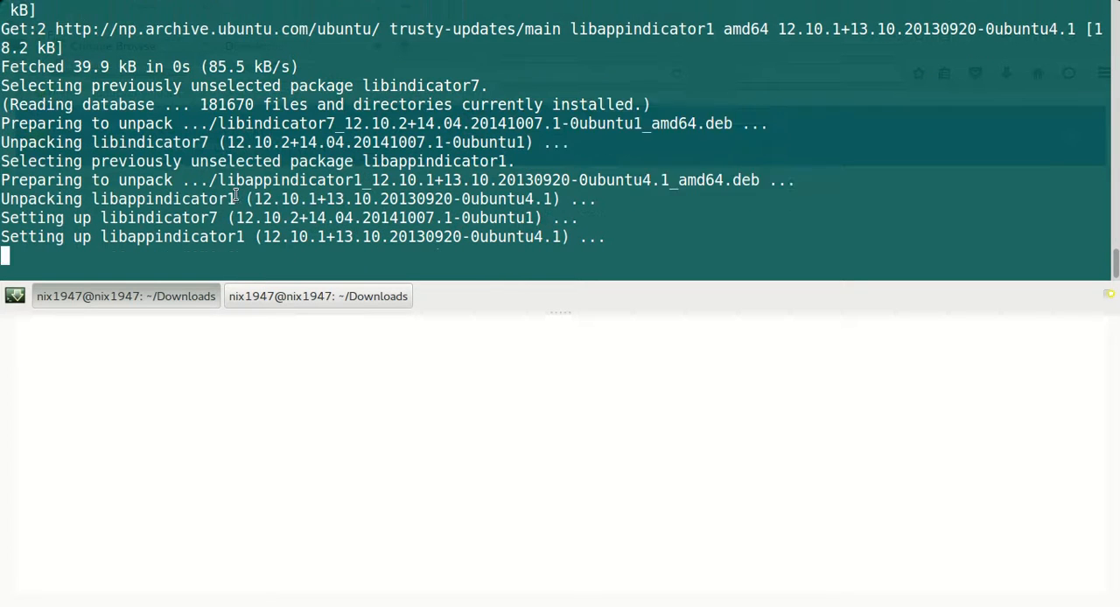
scroll(down, 3)
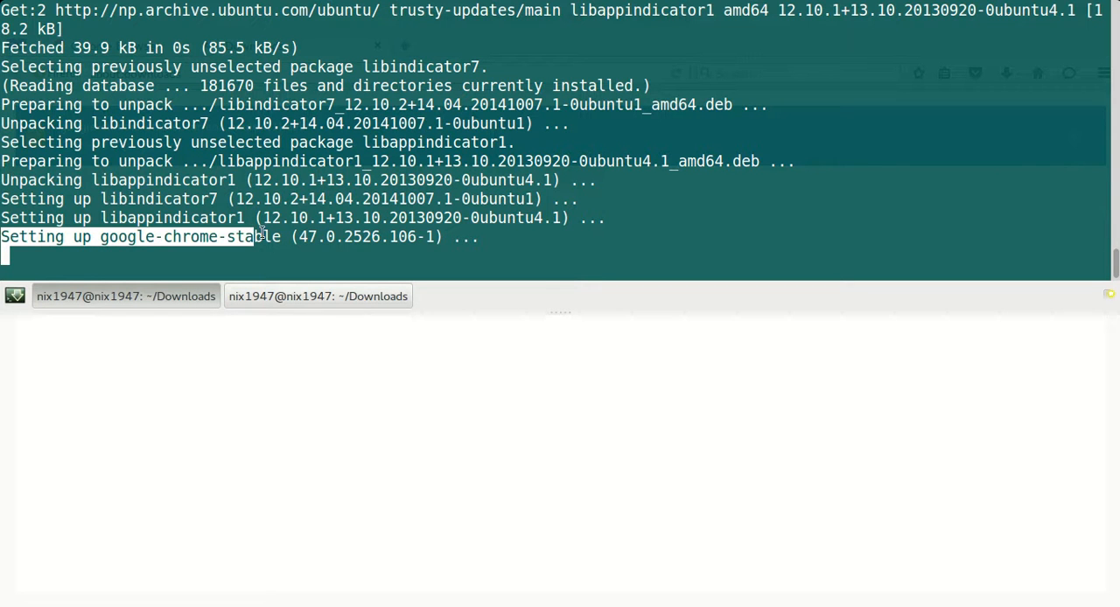
mouse_move(446, 238)
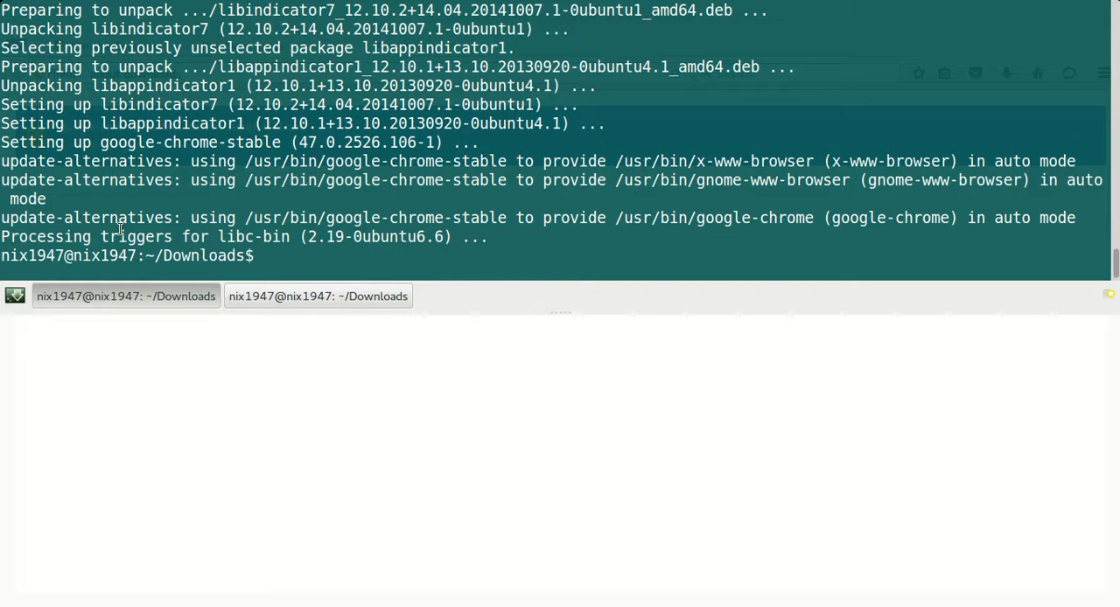
Step: Launch google-chrome and accept the first-run options with Chrome as default browser and reporting off
text(google-chrome)
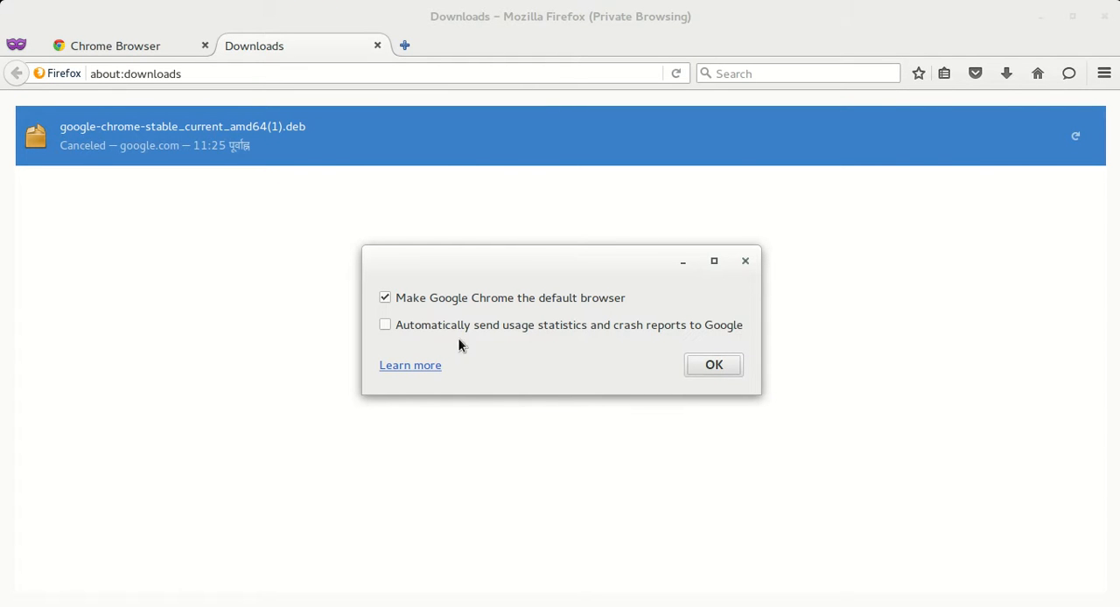
mouse_move(497, 345)
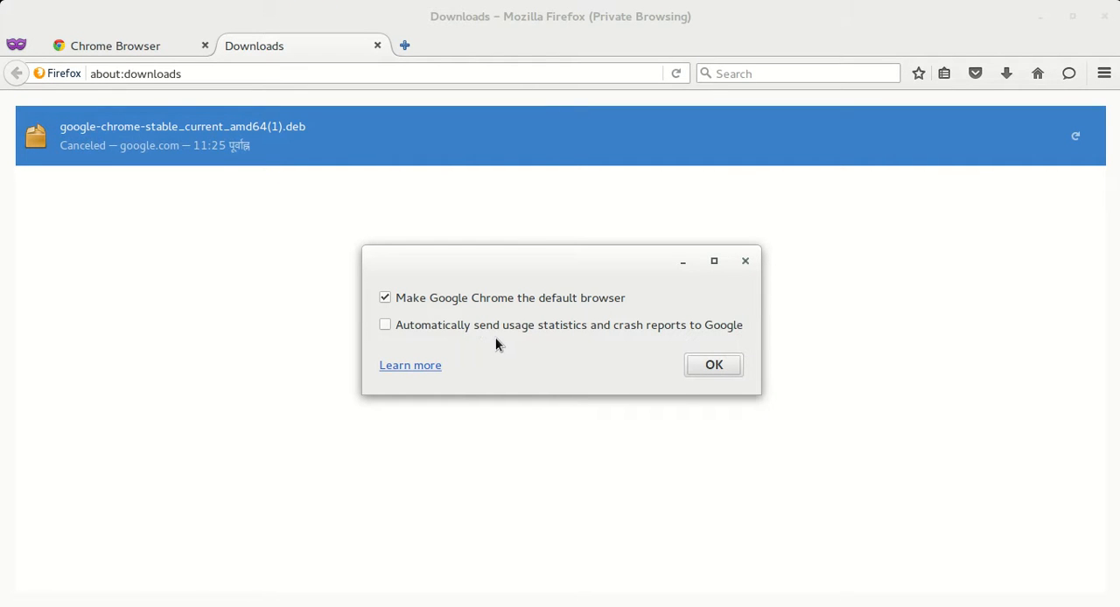
mouse_move(365, 345)
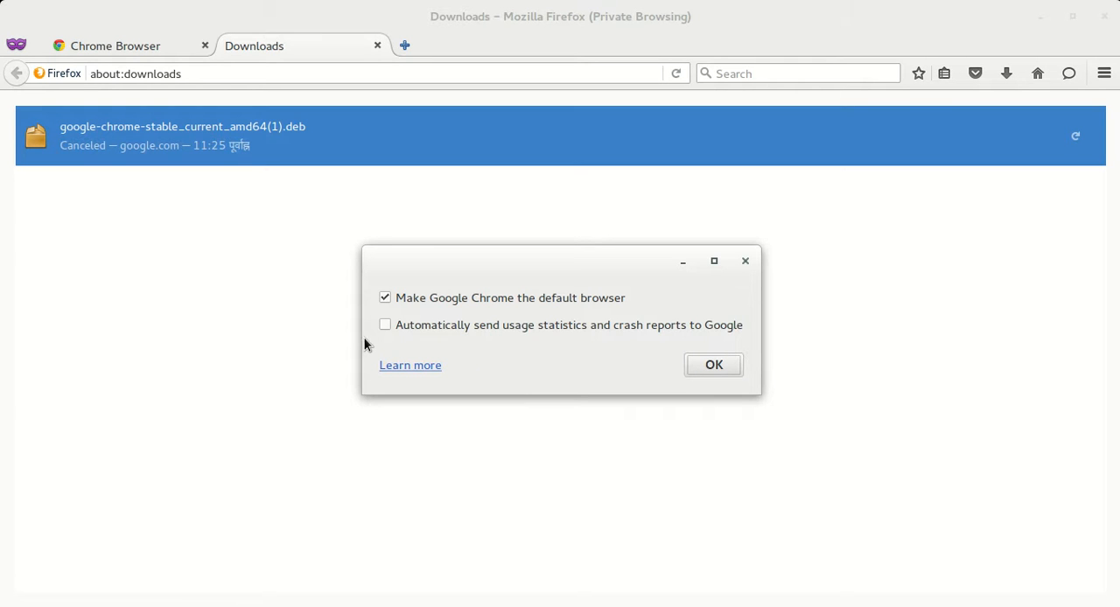
mouse_move(455, 340)
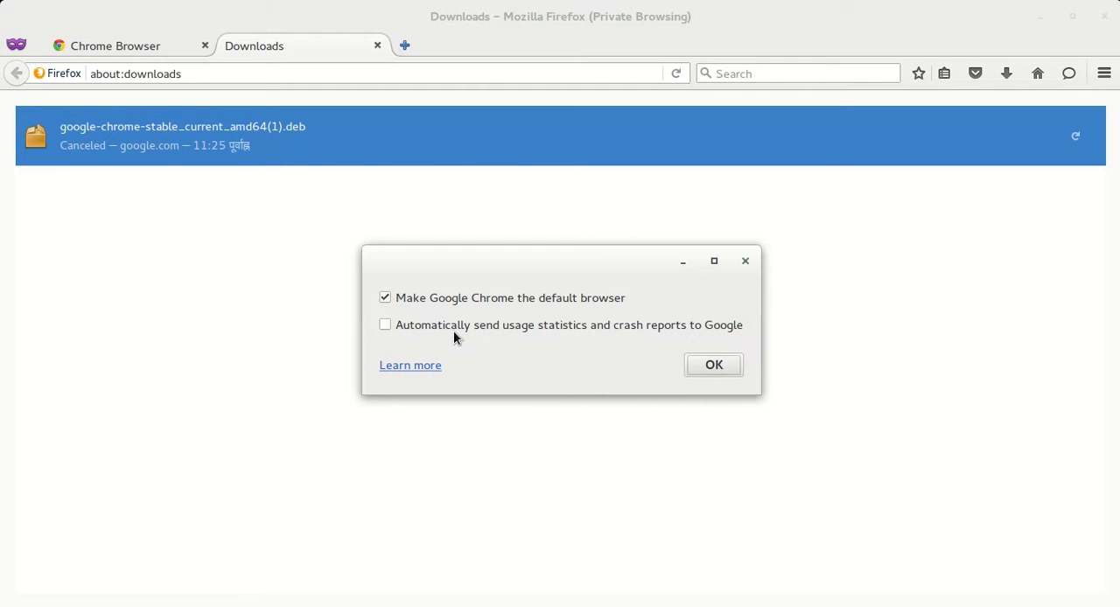
click(385, 298)
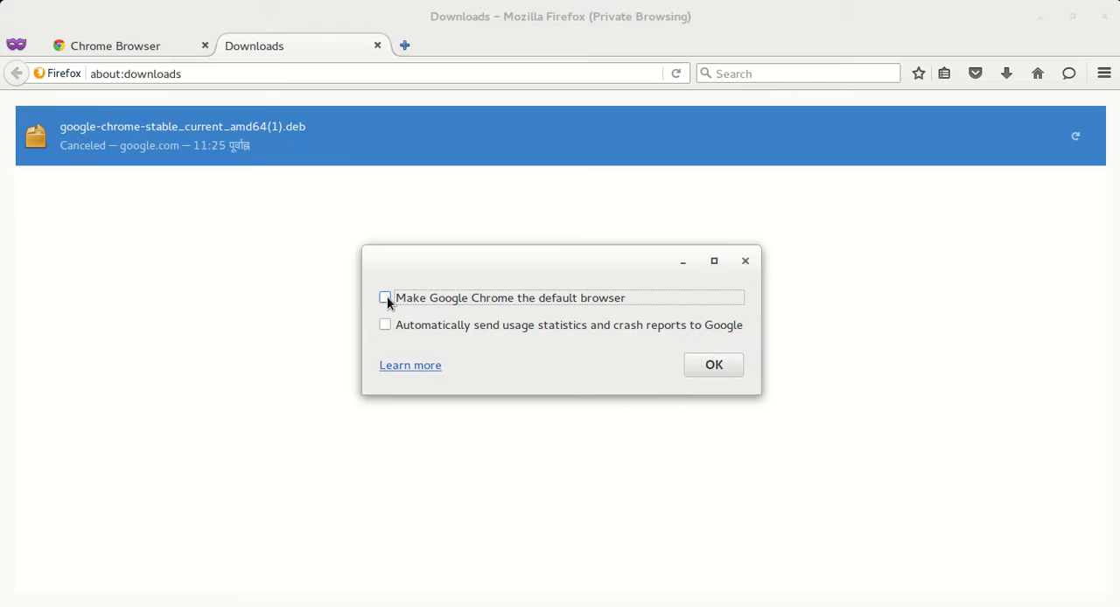
click(385, 297)
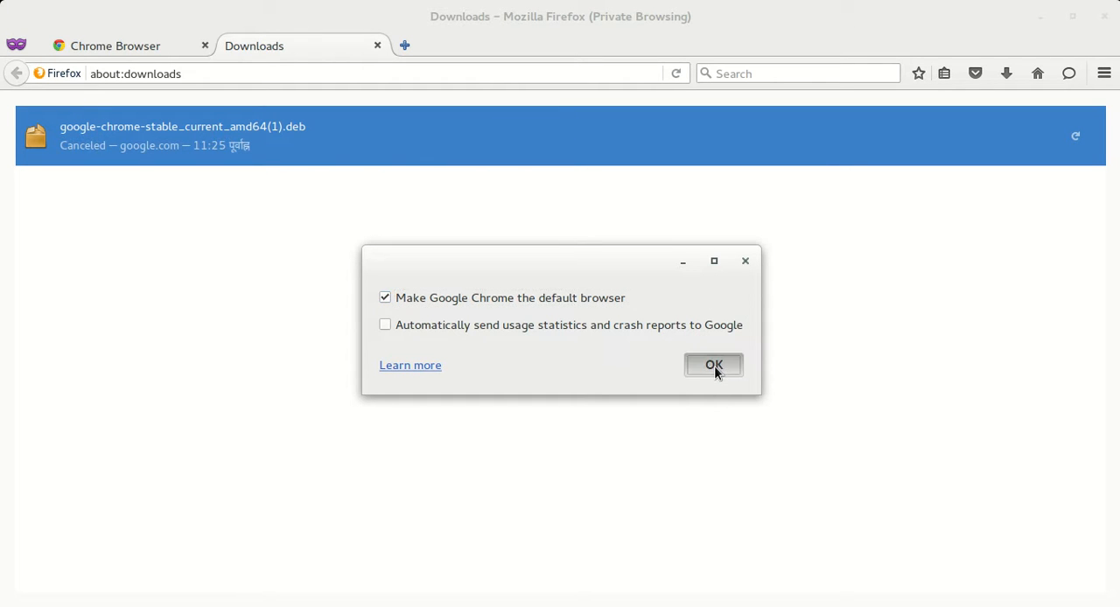
click(714, 364)
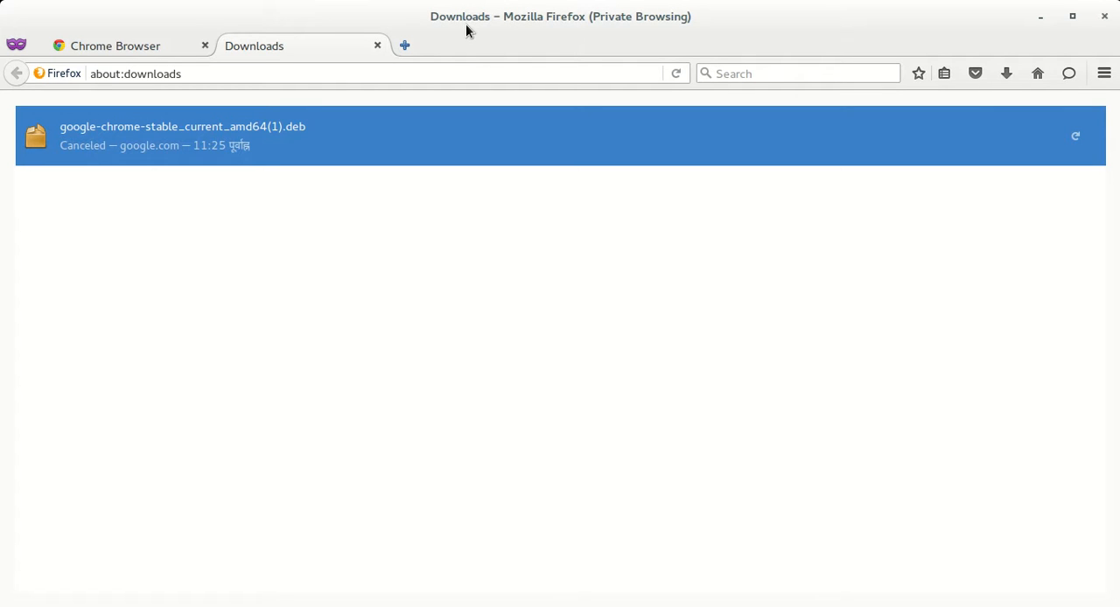
mouse_move(427, 47)
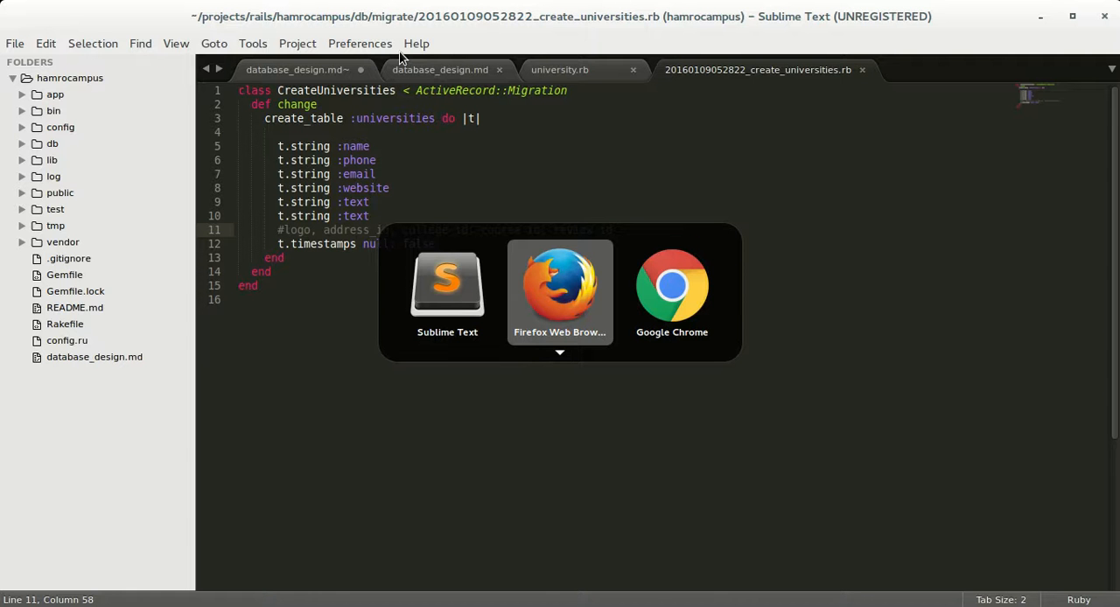
Step: Switch to the Google Chrome window showing its Set up Chrome page
click(672, 284)
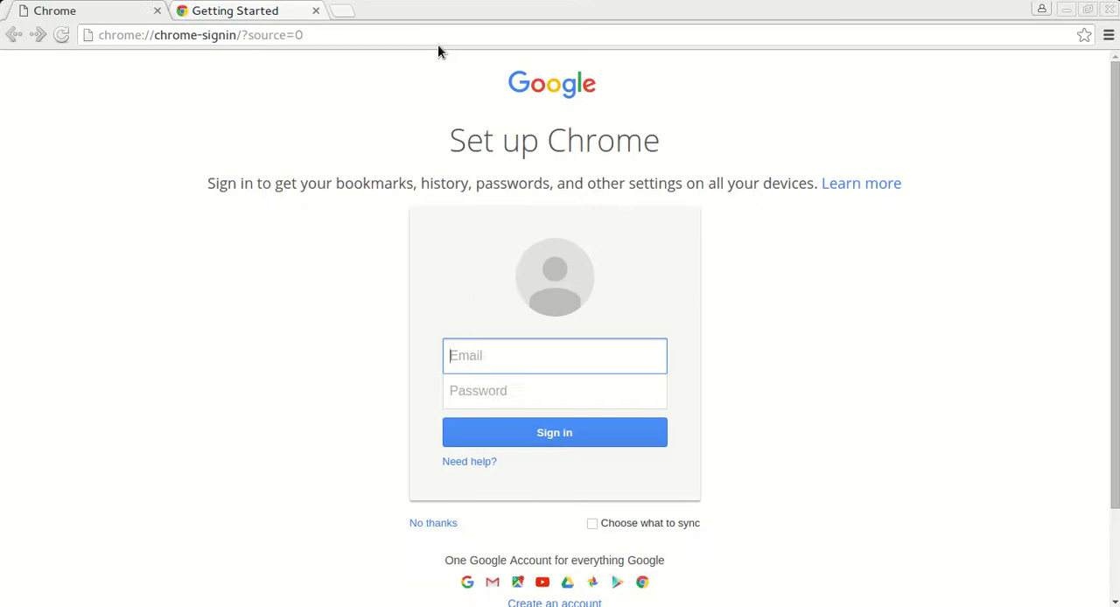
click(200, 35)
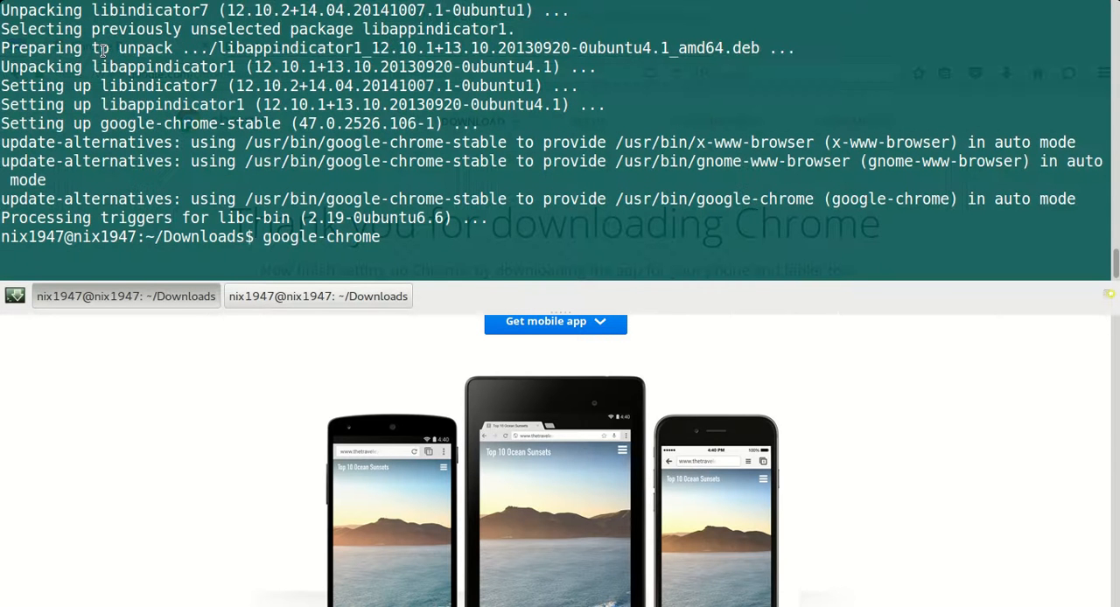
Step: Clear the terminal, start a sudo rpm -i install command, then cancel it with Ctrl+C
key(ctrl+c)
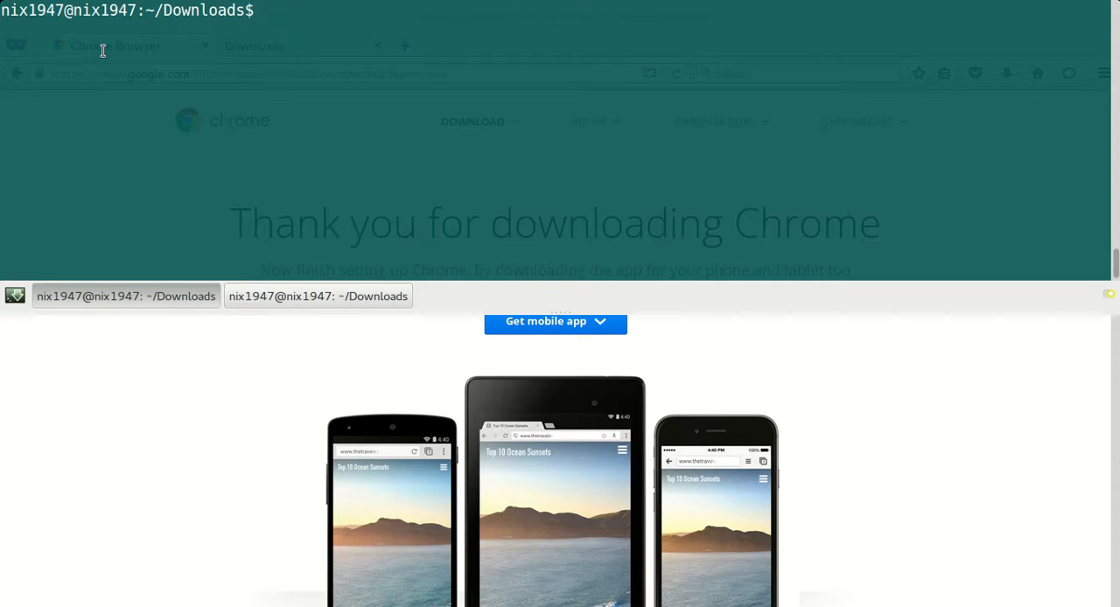
text(sdo)
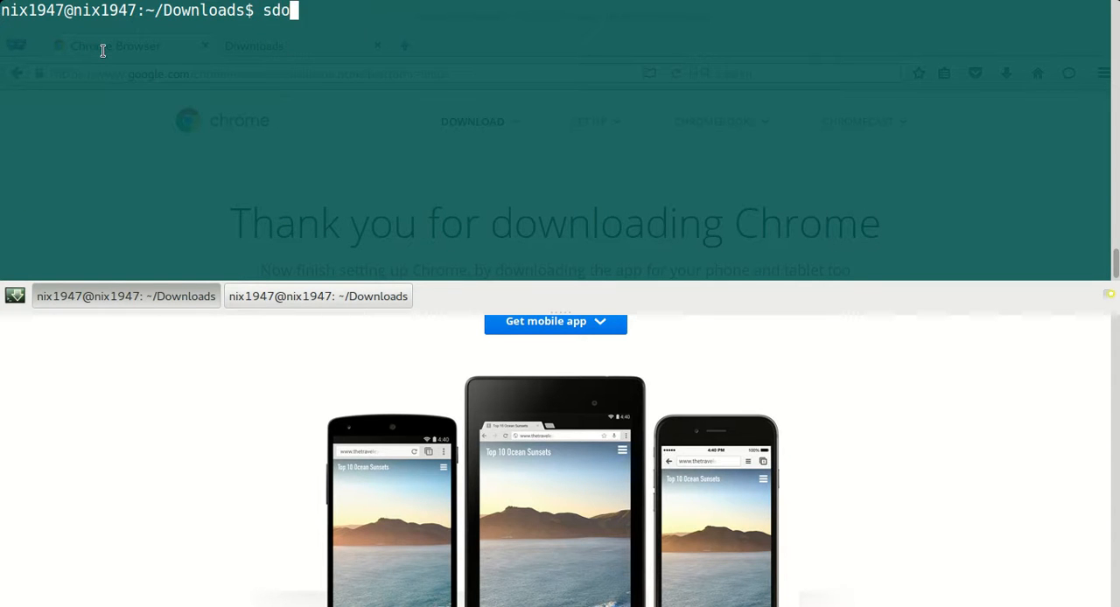
text(udo)
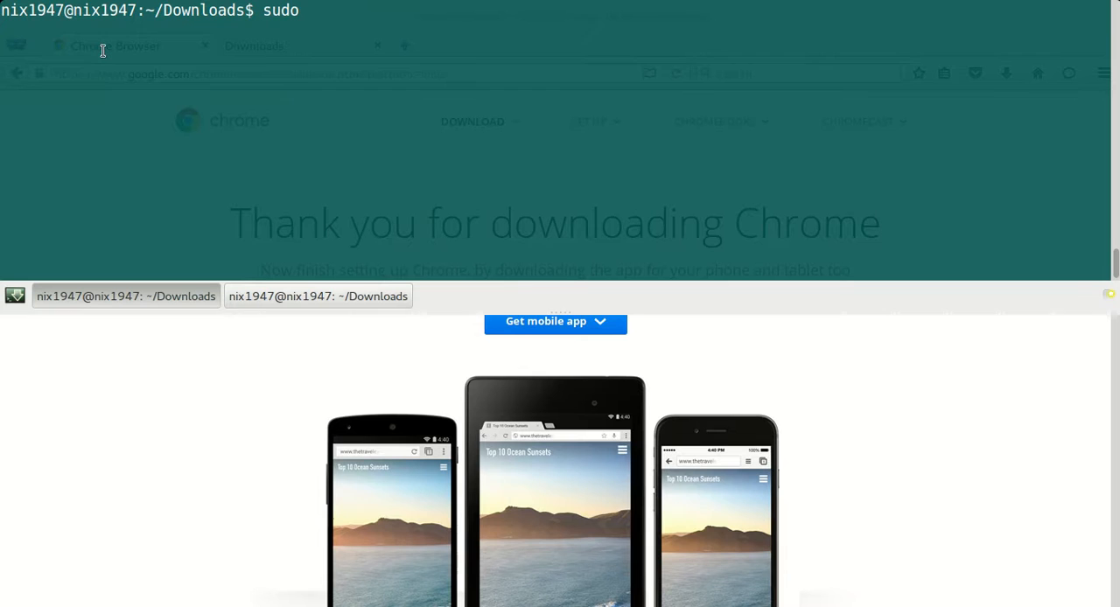
text(rpm -i)
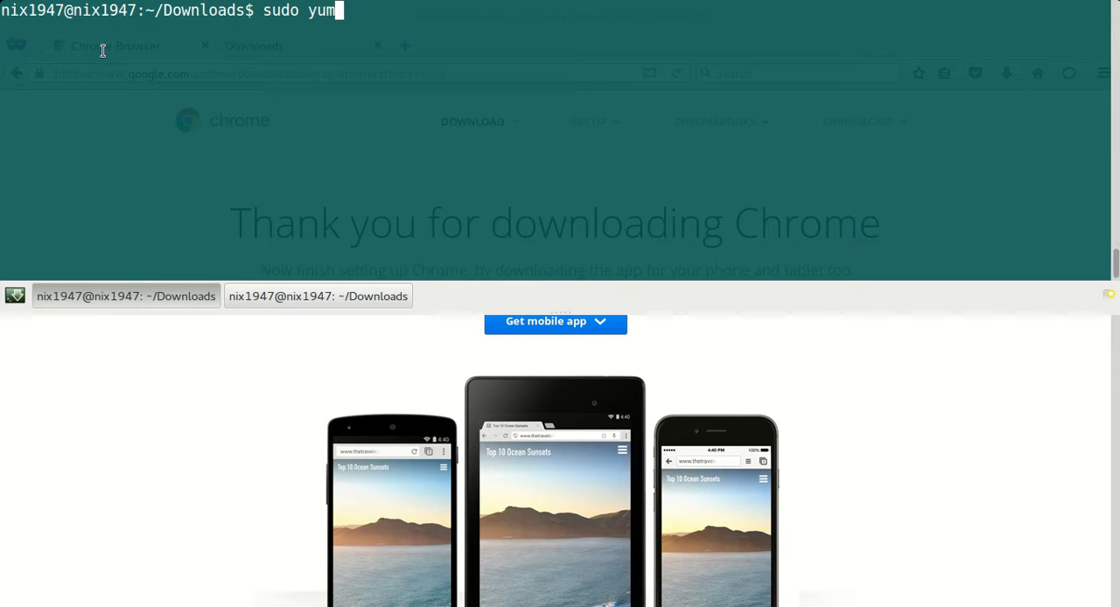
key(BackSpace)
text( local instal)
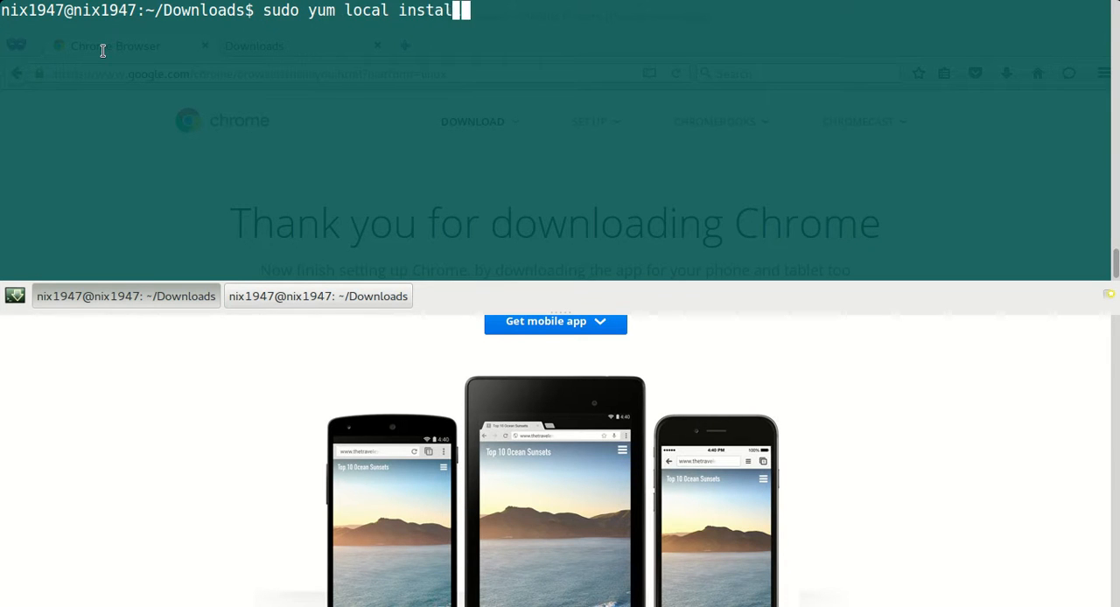
key(ctrl+c)
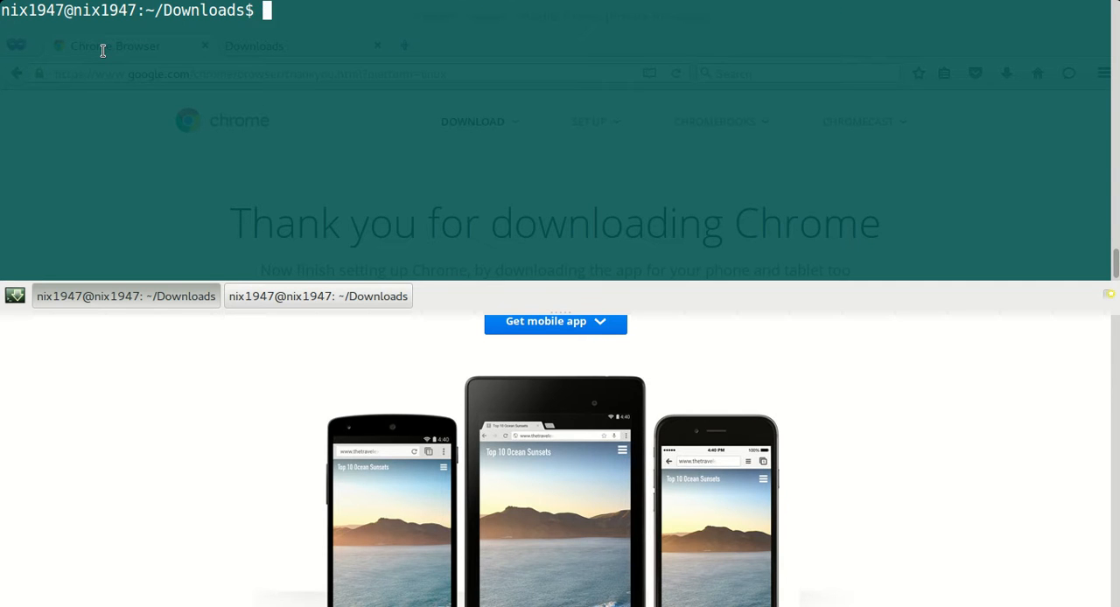